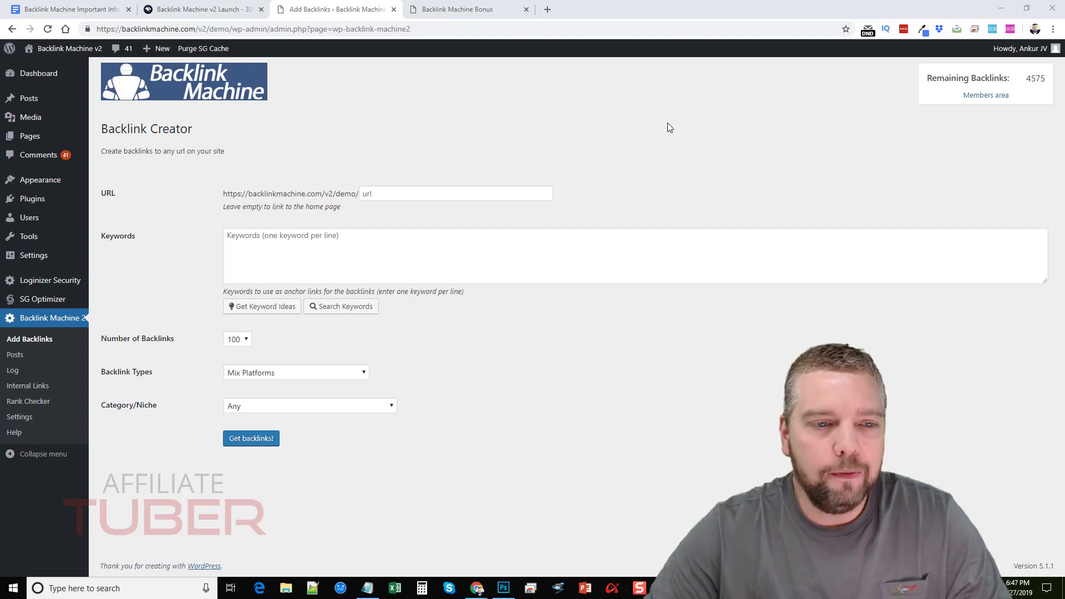
{"action": "mouse_move", "coordinate": [19, 416]}
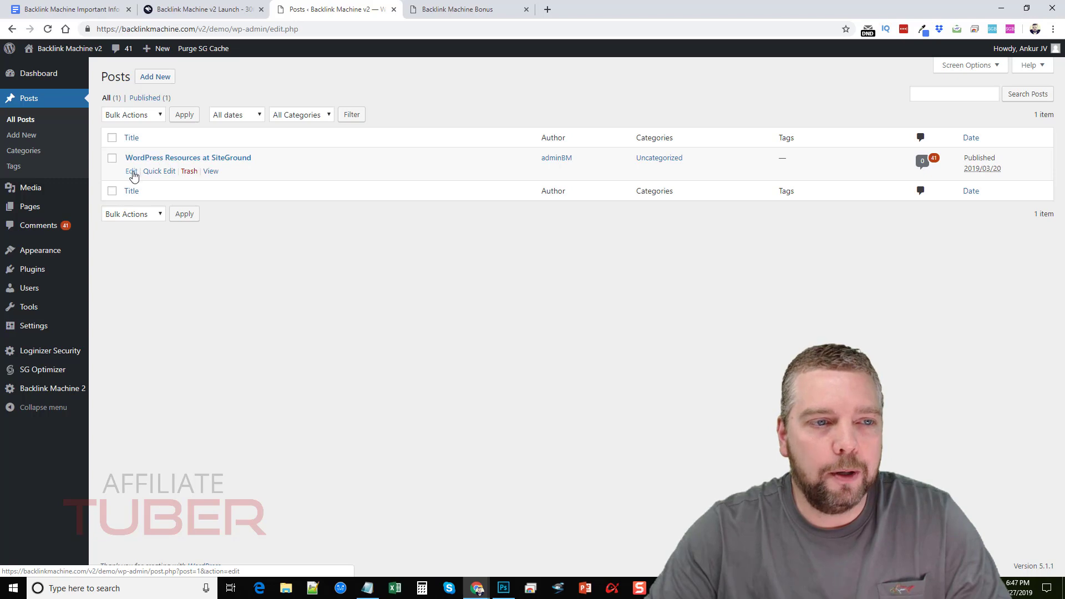
Step: Edit the WordPress Resources at SiteGround post to view its 50% SEO score and empty keywords box
{"action": "left_click", "coordinate": [131, 171]}
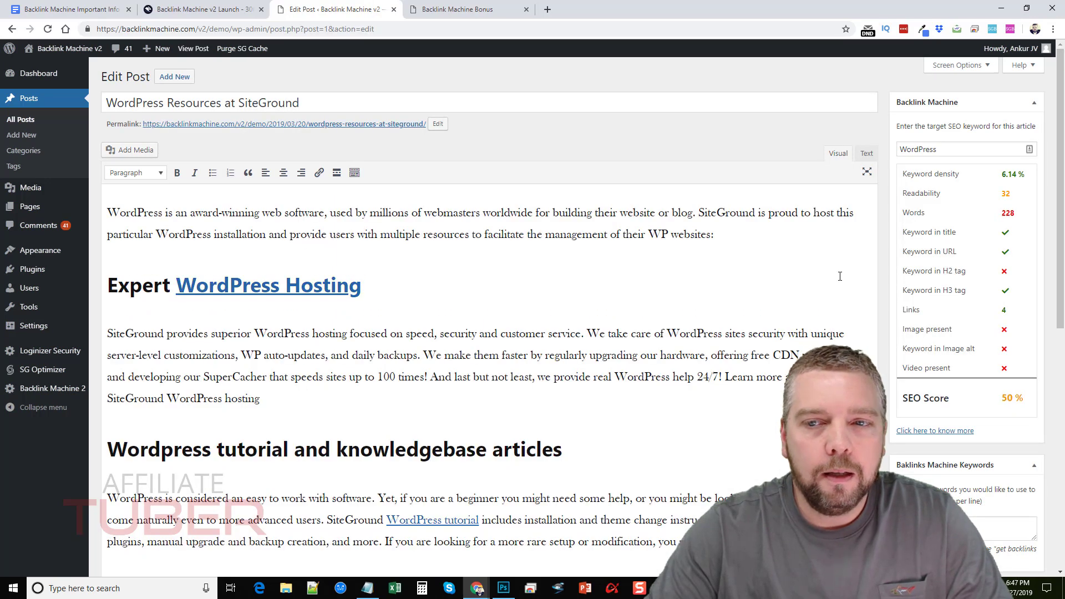
{"action": "scroll", "scroll_direction": "down", "scroll_amount": 3}
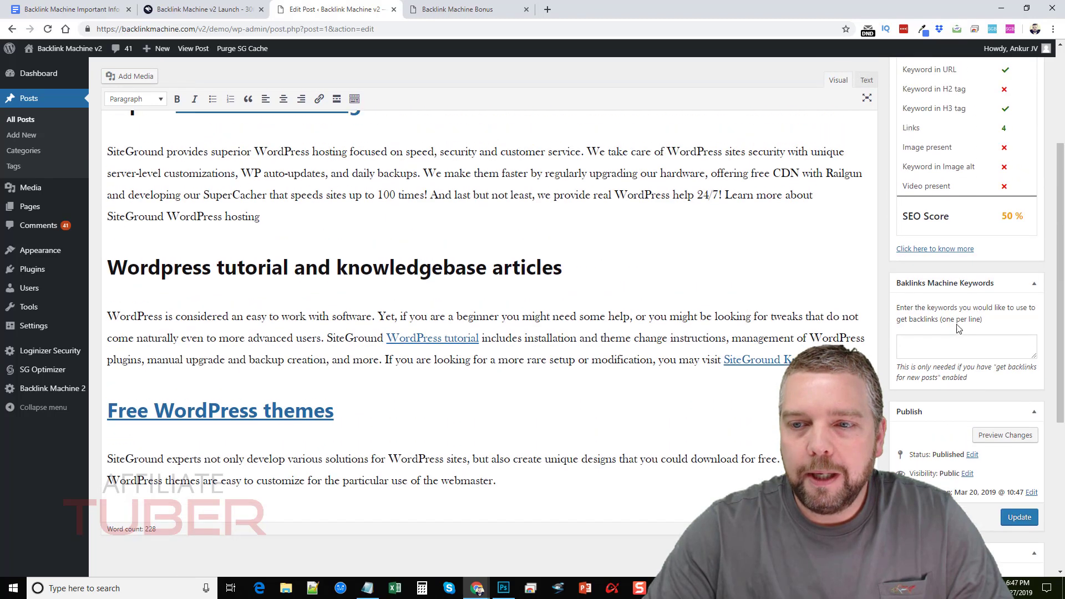
{"action": "mouse_move", "coordinate": [926, 317]}
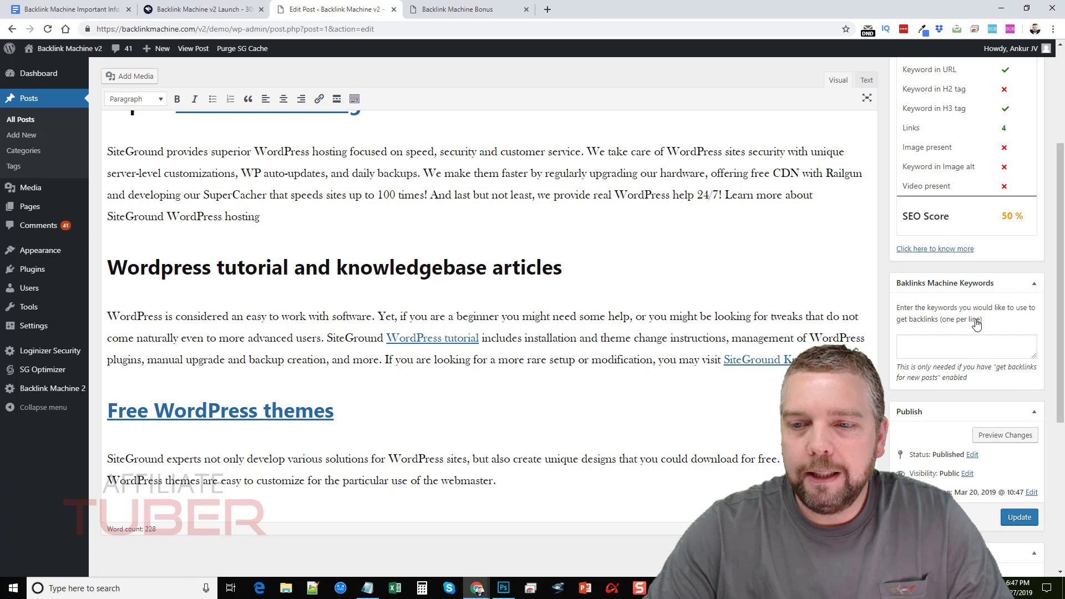
{"action": "left_click", "coordinate": [966, 346]}
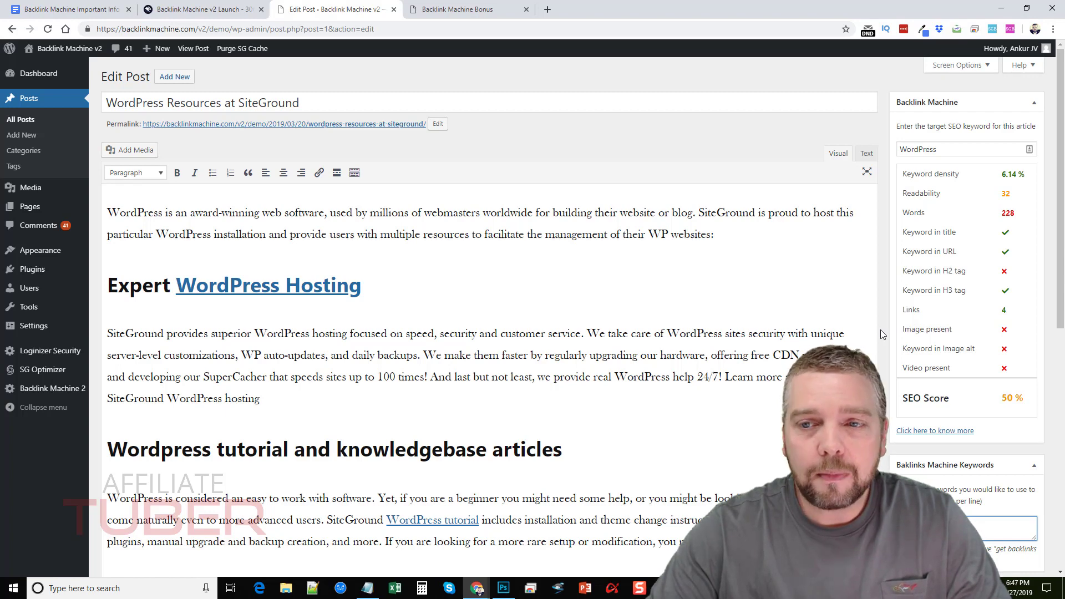
{"action": "scroll", "scroll_direction": "down", "scroll_amount": 3}
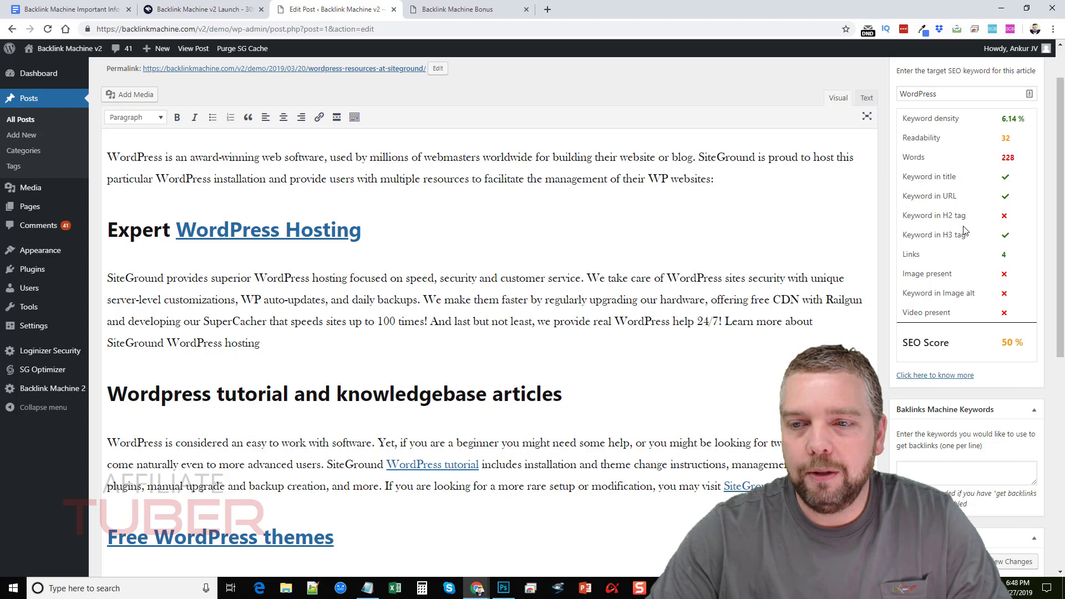
{"action": "scroll", "scroll_direction": "down", "scroll_amount": 3}
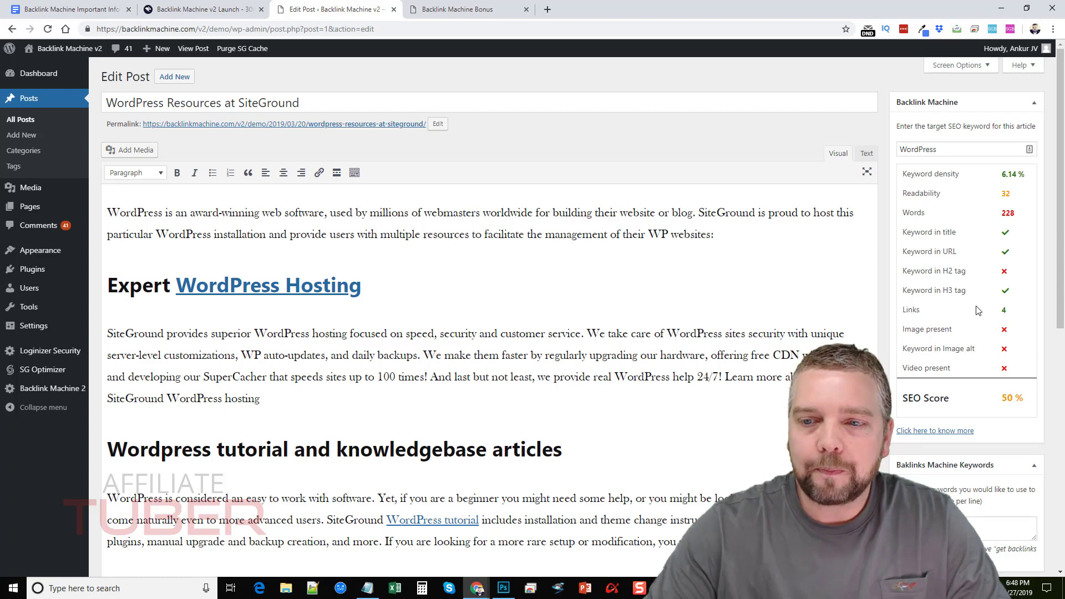
{"action": "scroll", "scroll_direction": "down", "scroll_amount": 3}
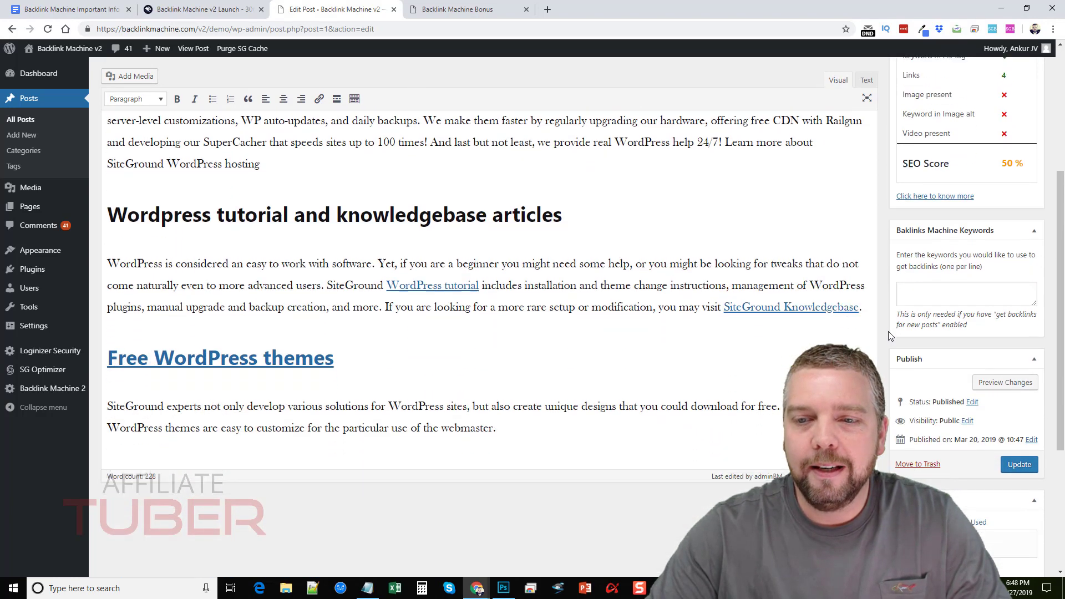
{"action": "scroll", "scroll_direction": "down", "scroll_amount": 3}
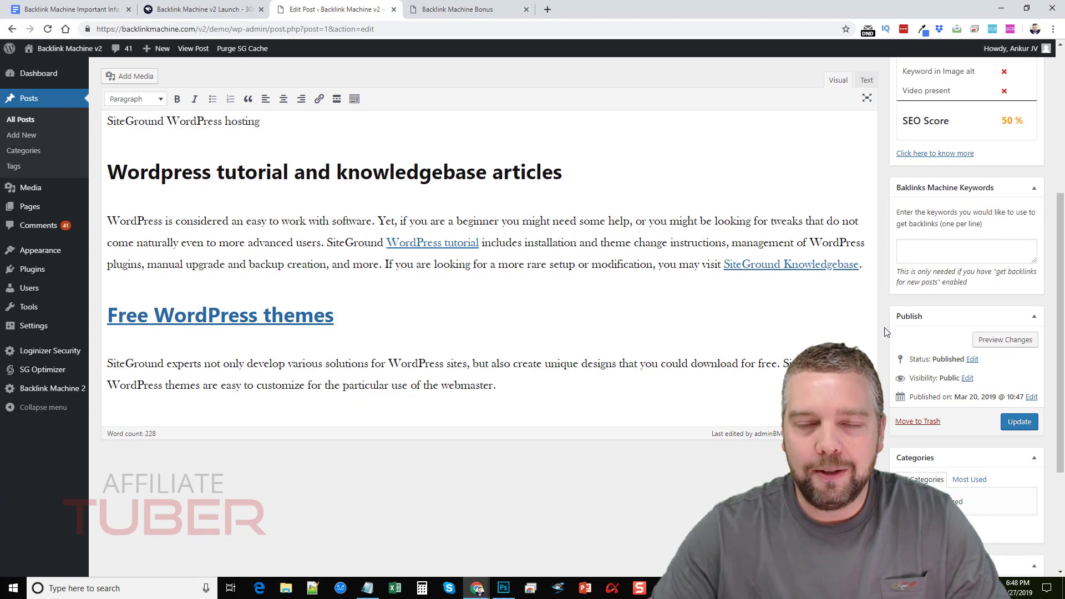
{"action": "left_click", "coordinate": [965, 250]}
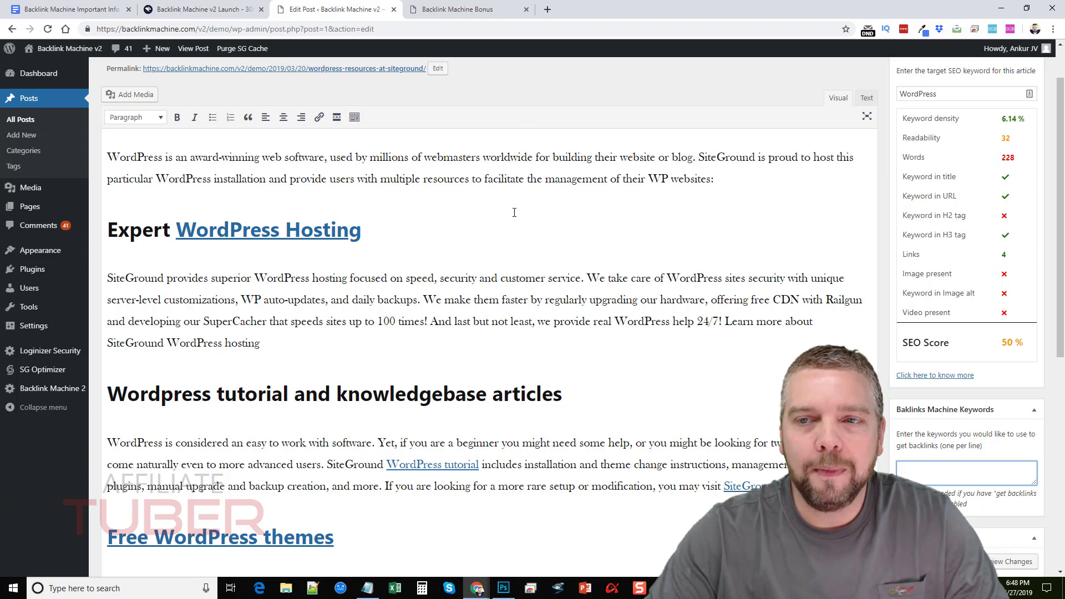
{"action": "mouse_move", "coordinate": [47, 388]}
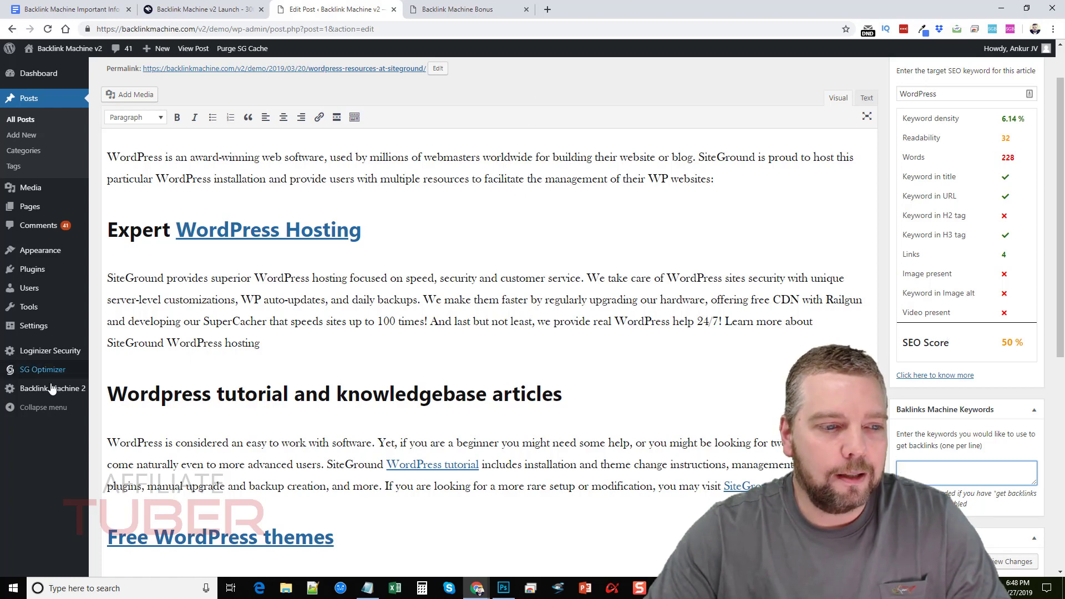
Step: Open Backlink Machine's Backlink Creator (100 backlinks, mixed platforms) and select the empty Keywords area
{"action": "left_click", "coordinate": [54, 387]}
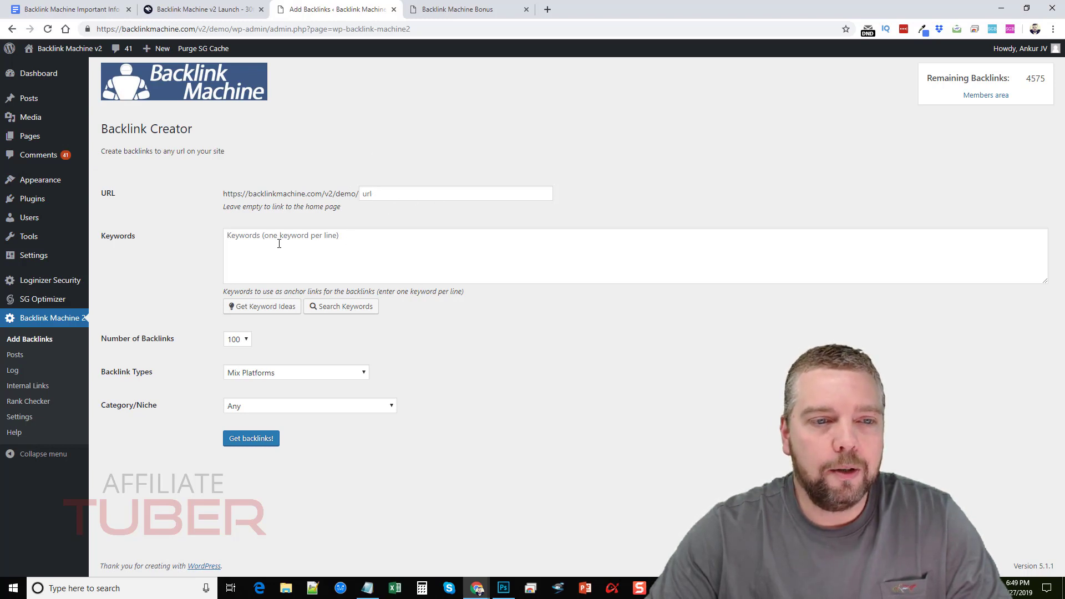
{"action": "left_click", "coordinate": [392, 256]}
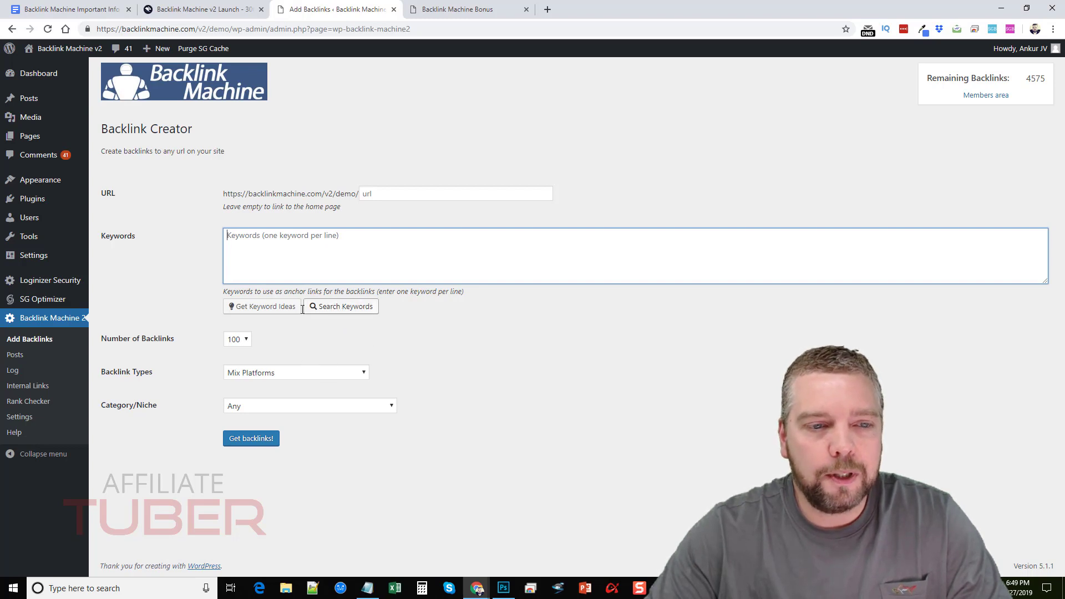
{"action": "mouse_move", "coordinate": [190, 309]}
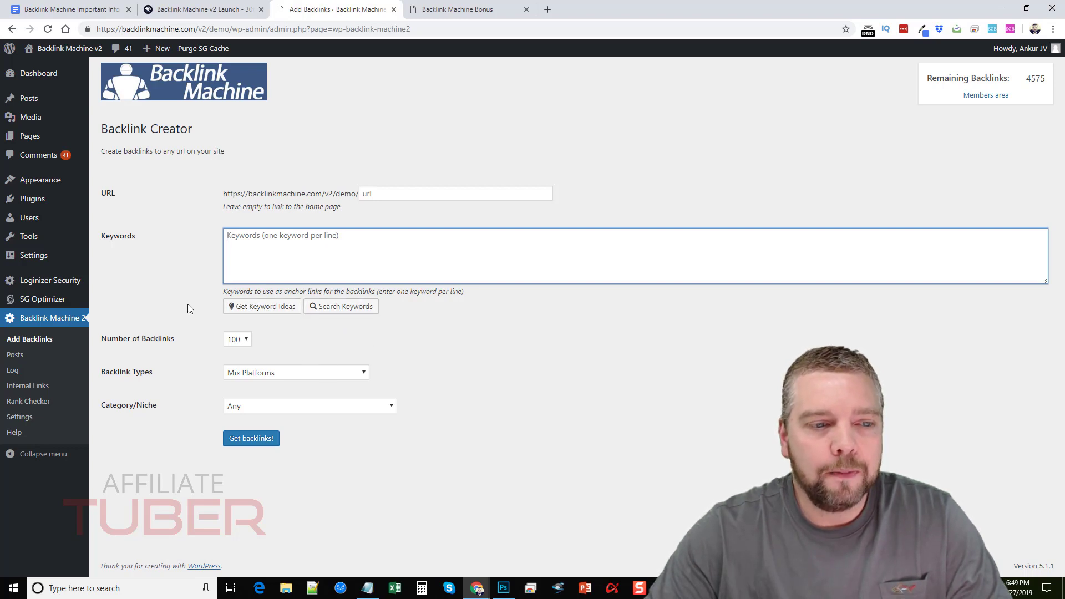
{"action": "left_click", "coordinate": [236, 338]}
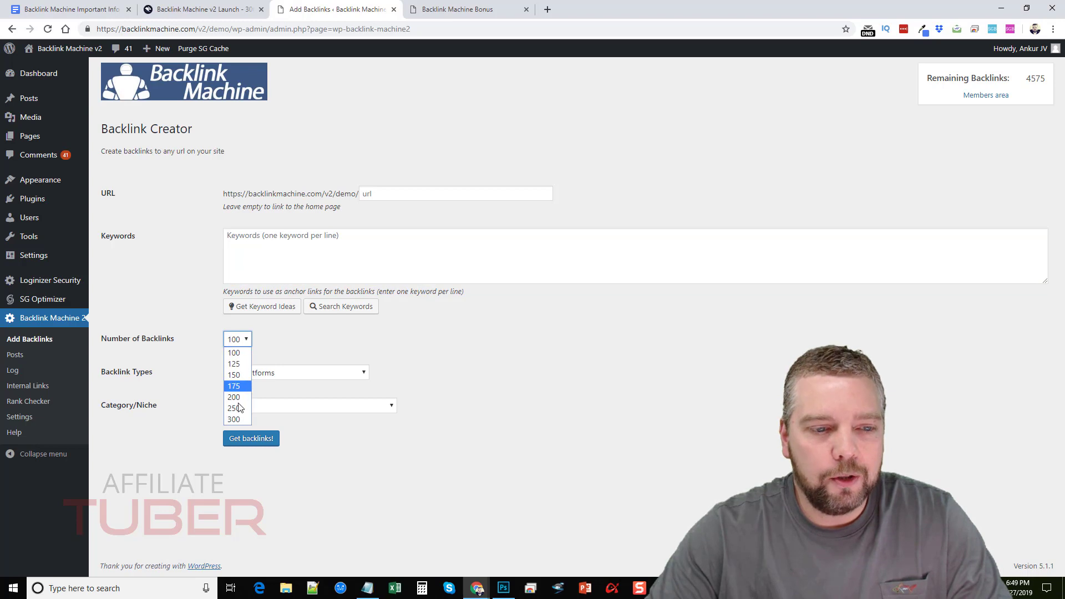
{"action": "left_click", "coordinate": [234, 353]}
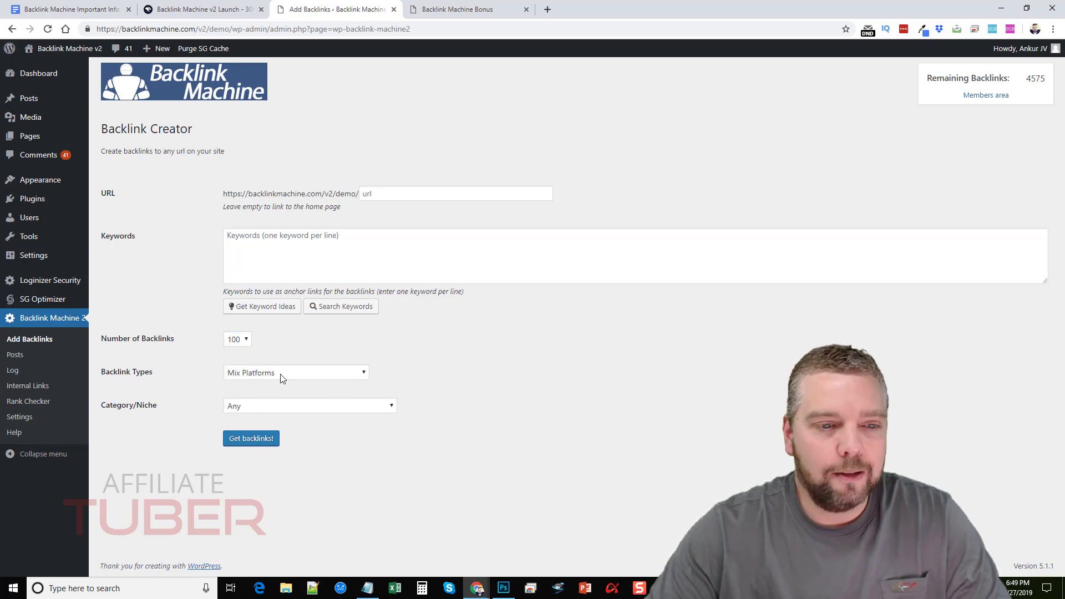
{"action": "left_click", "coordinate": [295, 372]}
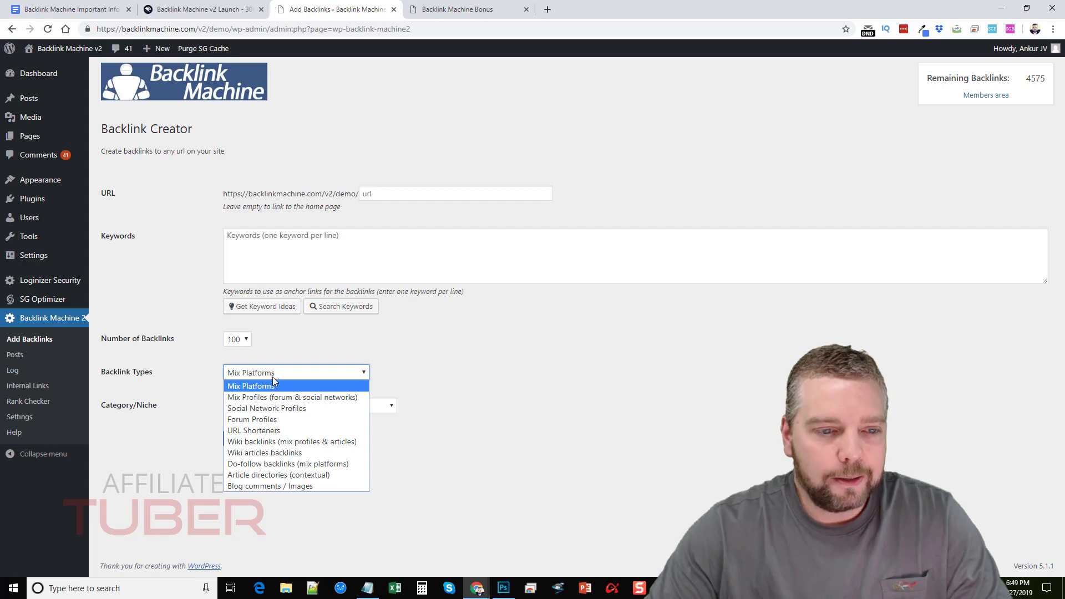
{"action": "mouse_move", "coordinate": [292, 397]}
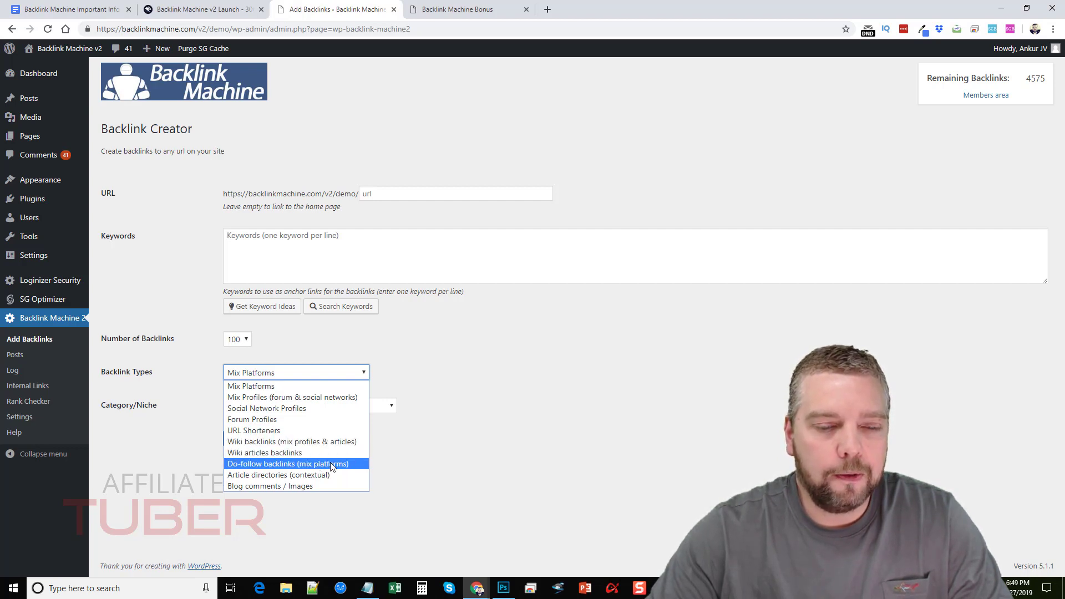
{"action": "mouse_move", "coordinate": [269, 485]}
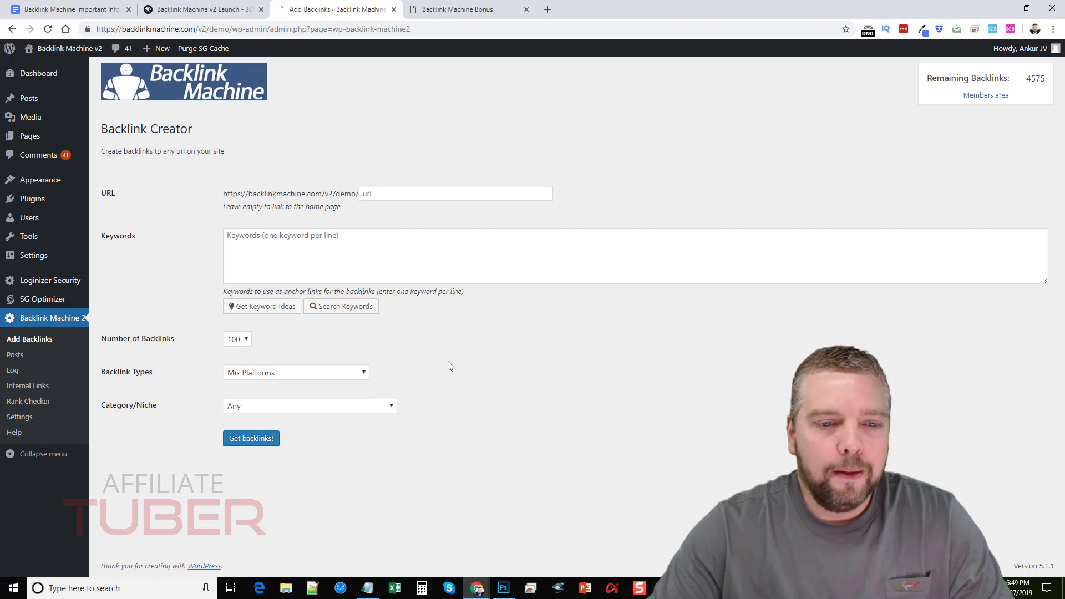
{"action": "left_click", "coordinate": [295, 372]}
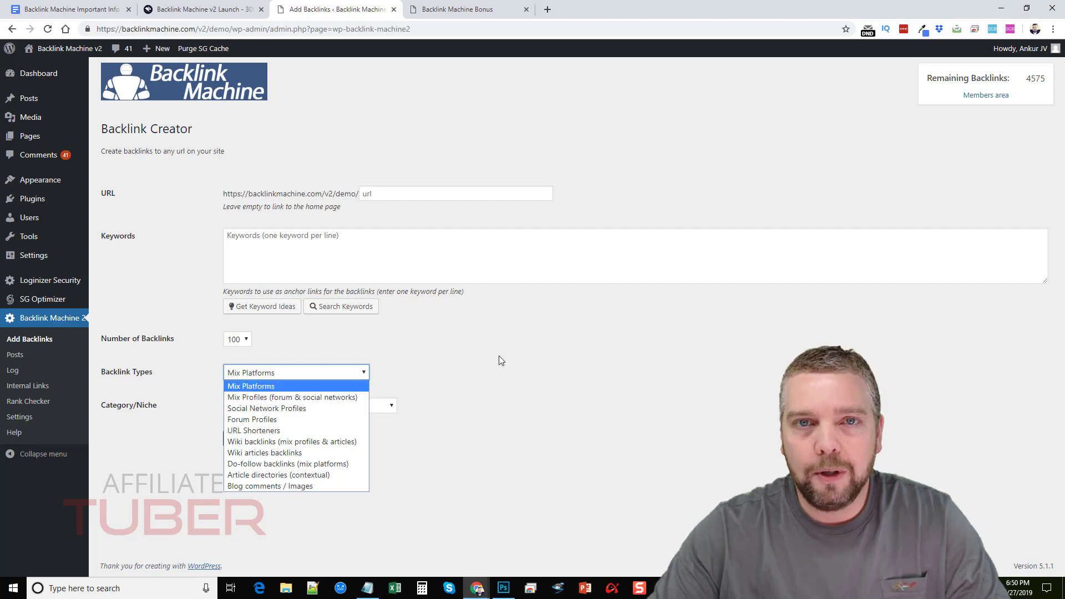
{"action": "left_click", "coordinate": [250, 386]}
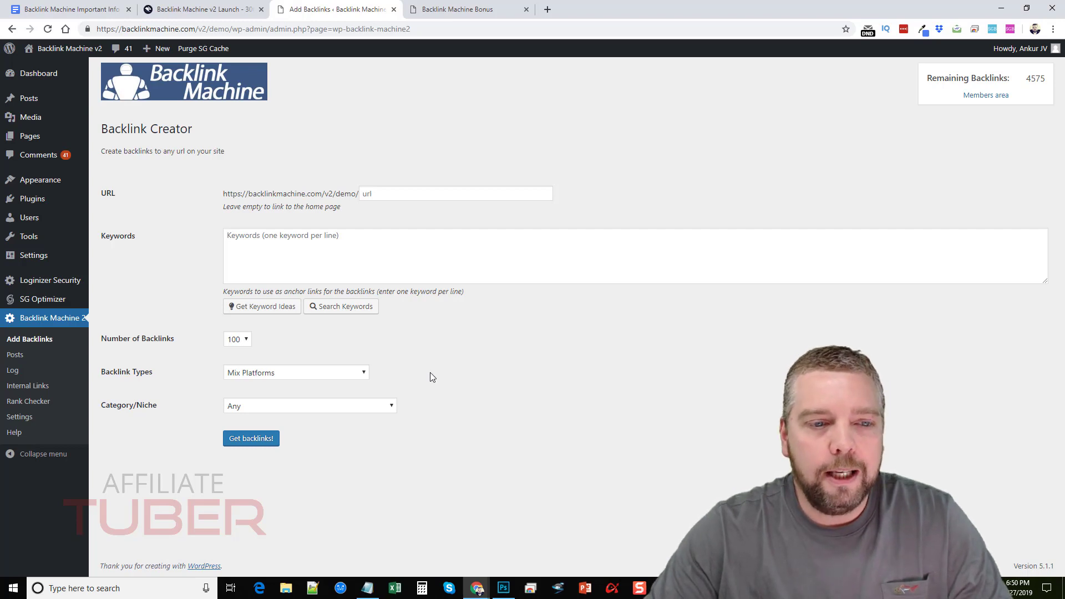
{"action": "left_click", "coordinate": [308, 405]}
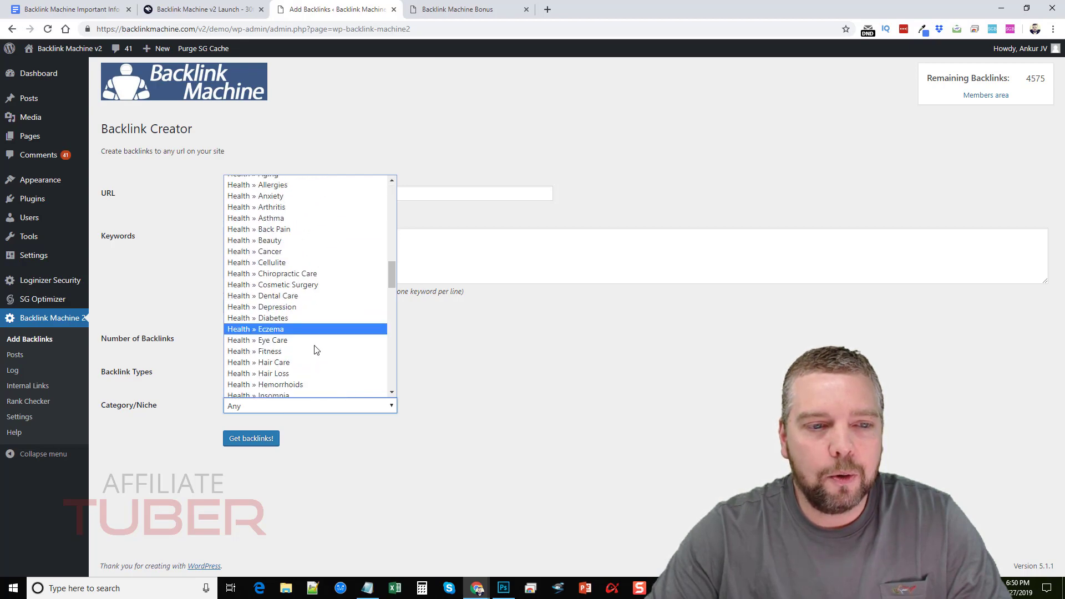
{"action": "scroll", "scroll_direction": "down", "scroll_amount": 3}
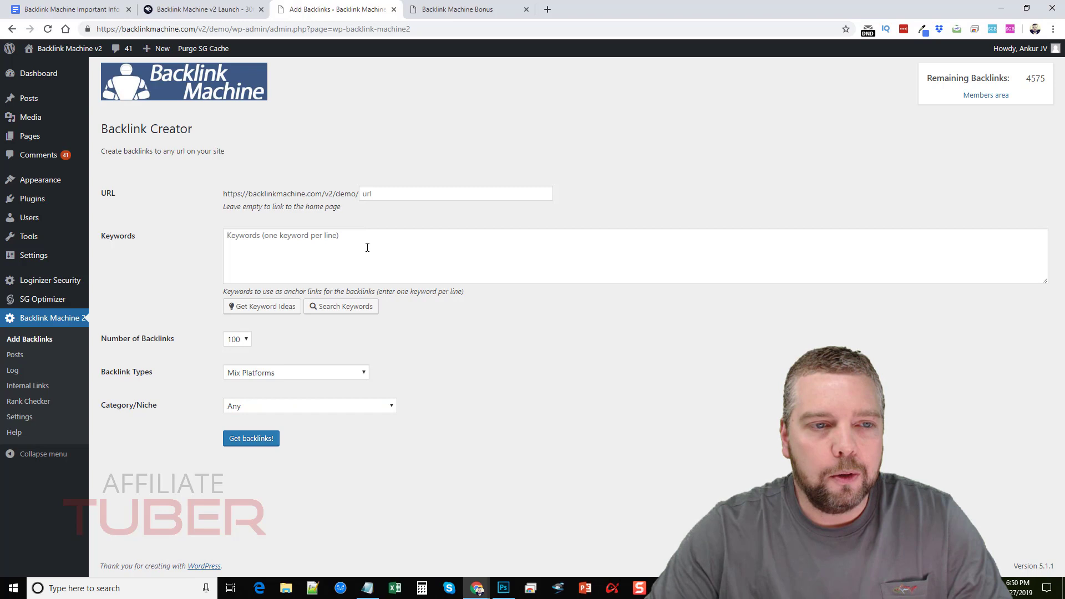
{"action": "mouse_move", "coordinate": [529, 392]}
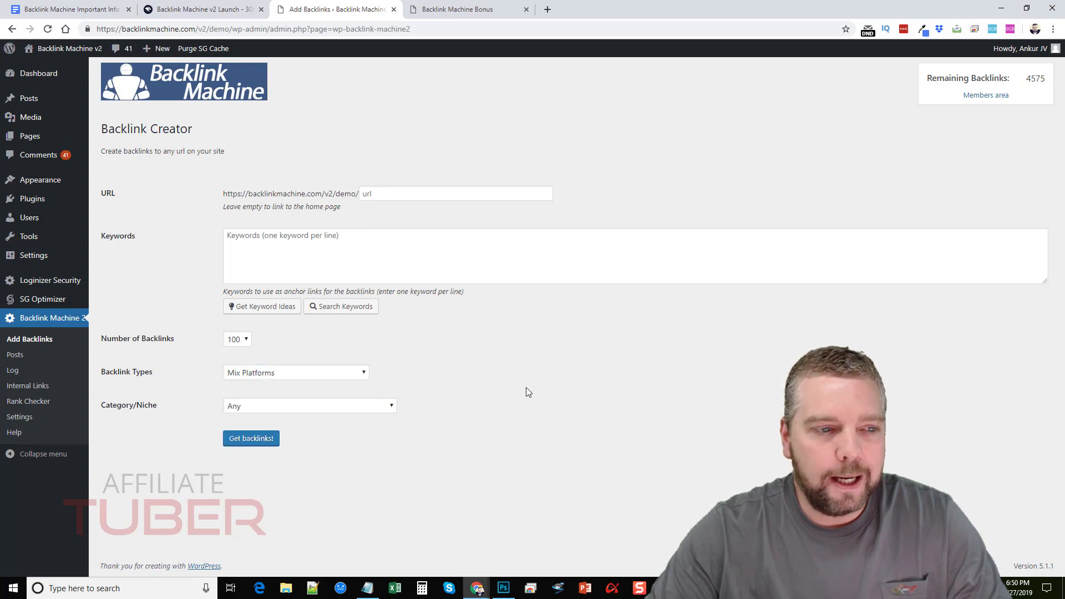
{"action": "mouse_move", "coordinate": [33, 353]}
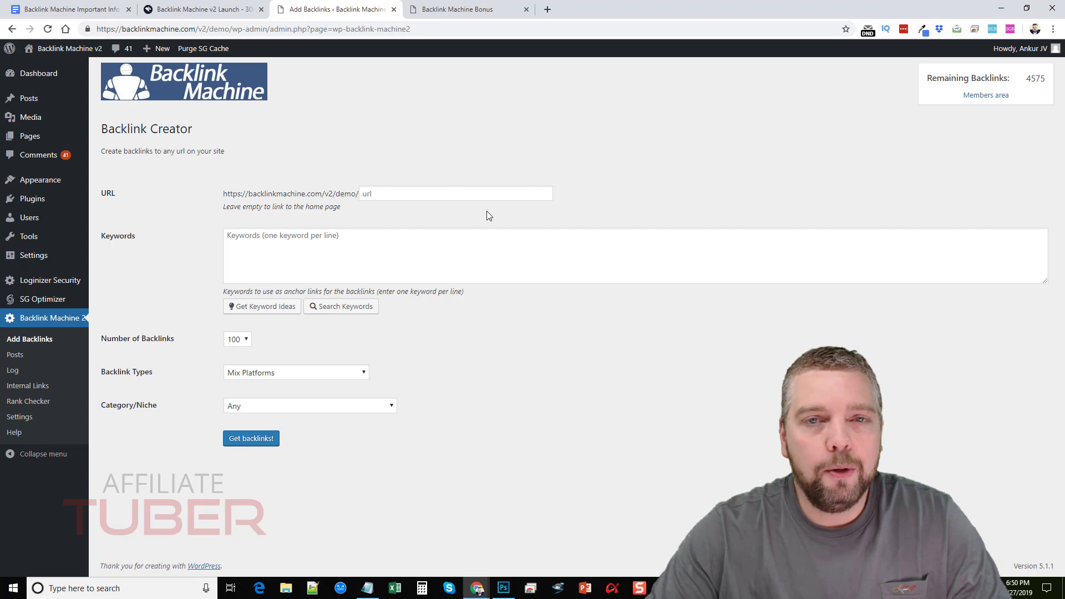
{"action": "mouse_move", "coordinate": [12, 369]}
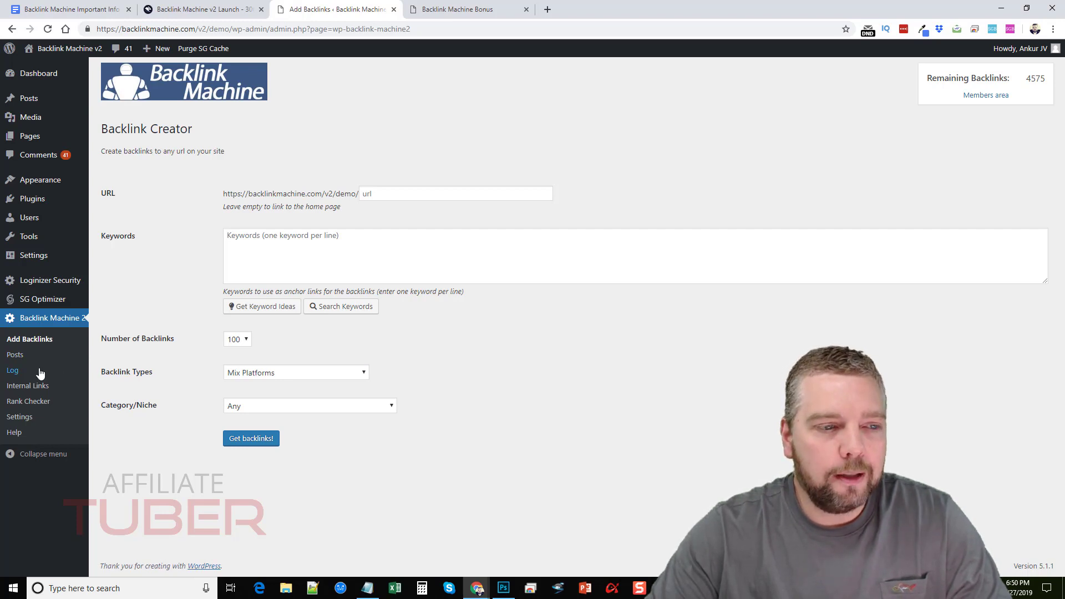
{"action": "left_click", "coordinate": [15, 354]}
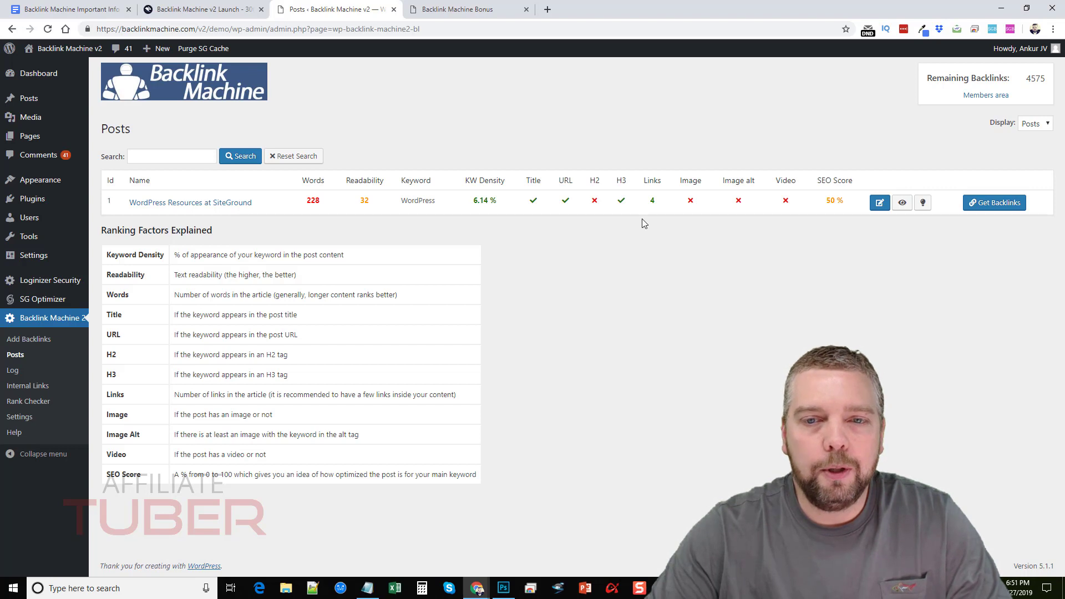
{"action": "mouse_move", "coordinate": [310, 211]}
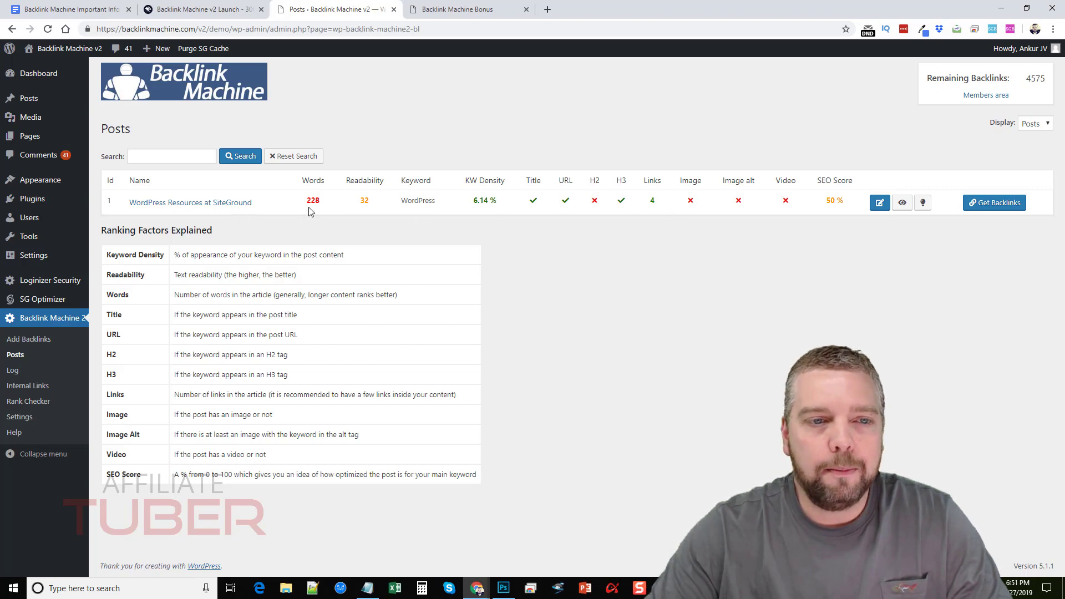
{"action": "double_click", "coordinate": [312, 200]}
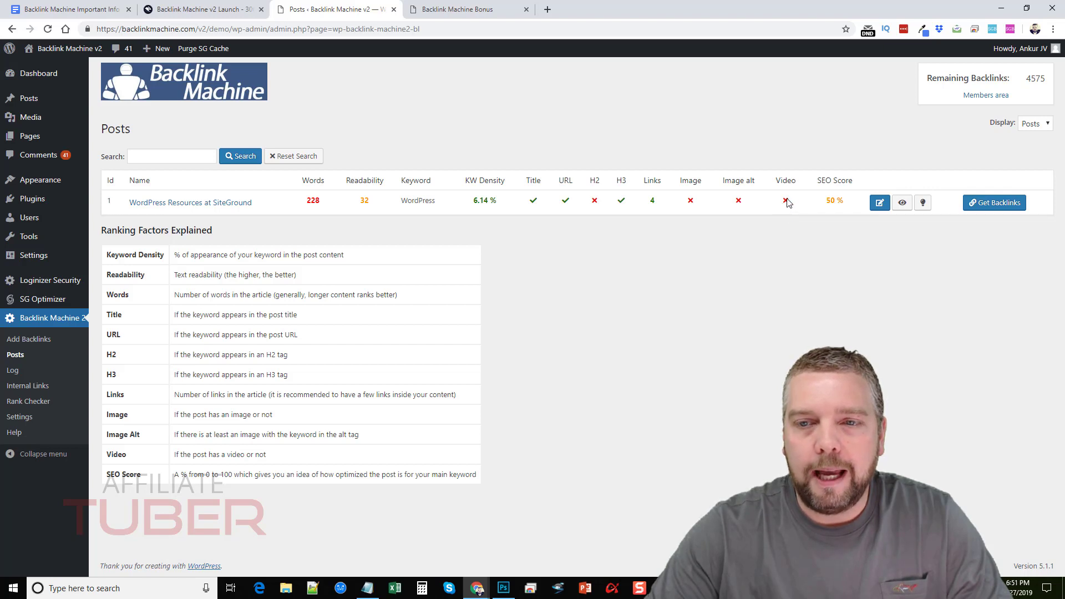
{"action": "mouse_move", "coordinate": [767, 225]}
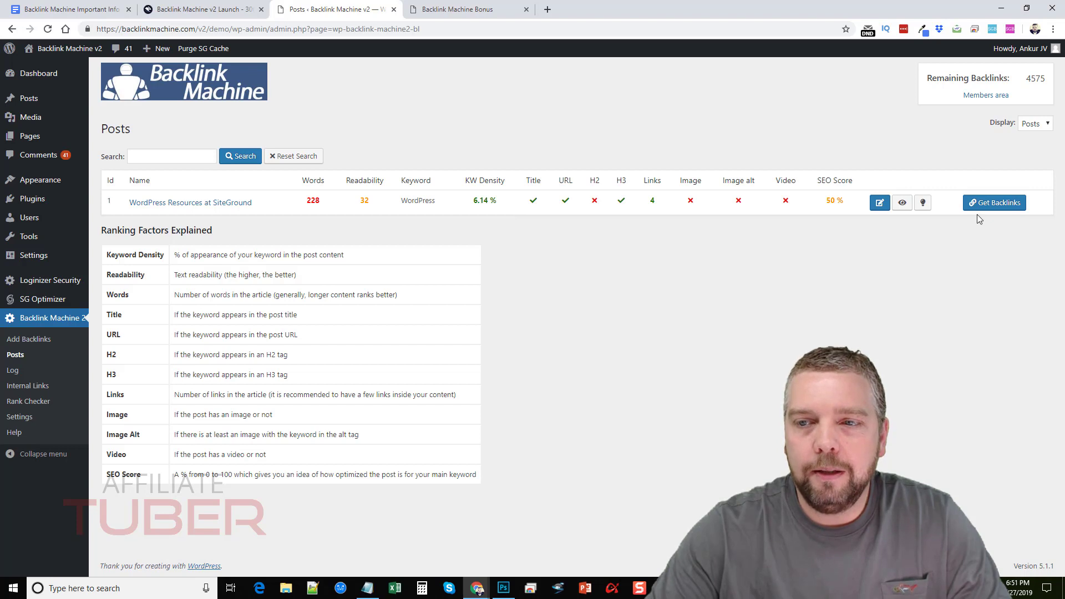
Step: Use Get Backlinks on the SiteGround resources post to reopen Backlink Creator with default settings
{"action": "left_click", "coordinate": [994, 202]}
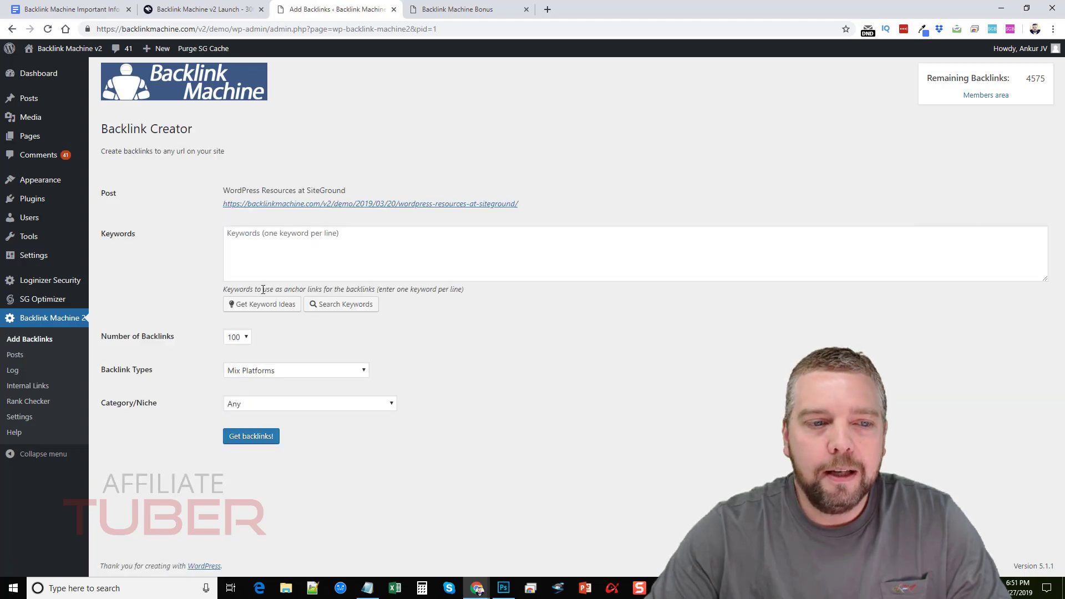
{"action": "mouse_move", "coordinate": [415, 217]}
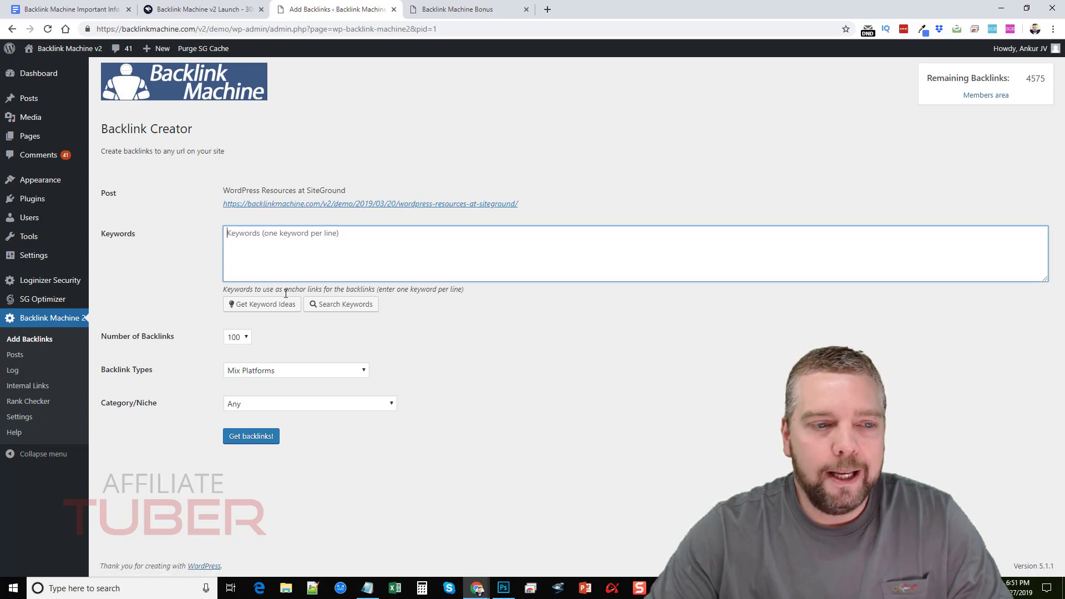
{"action": "mouse_move", "coordinate": [293, 384]}
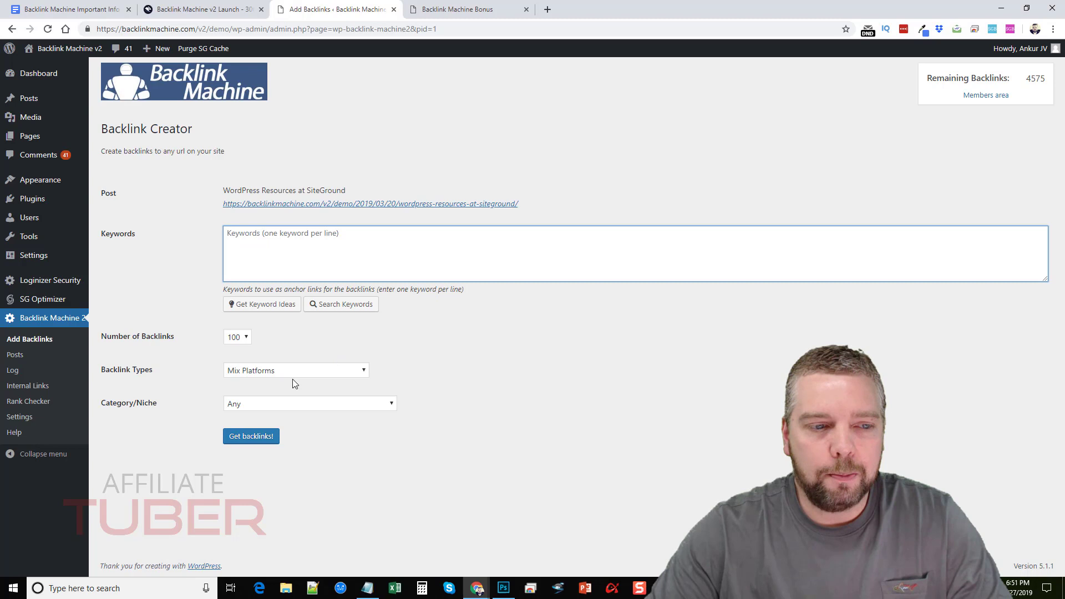
{"action": "mouse_move", "coordinate": [575, 402]}
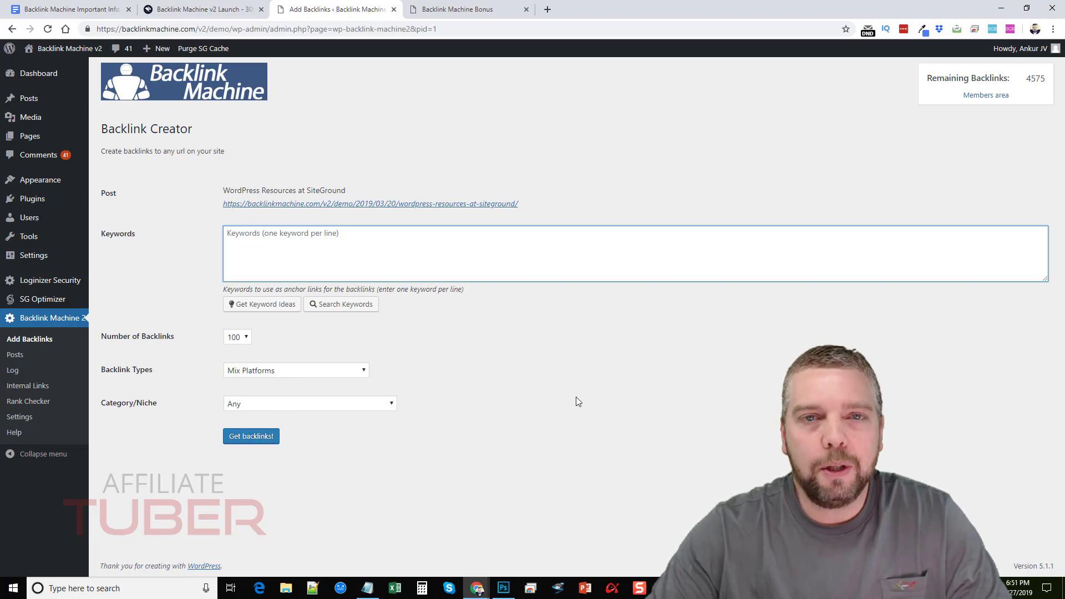
{"action": "mouse_move", "coordinate": [493, 374]}
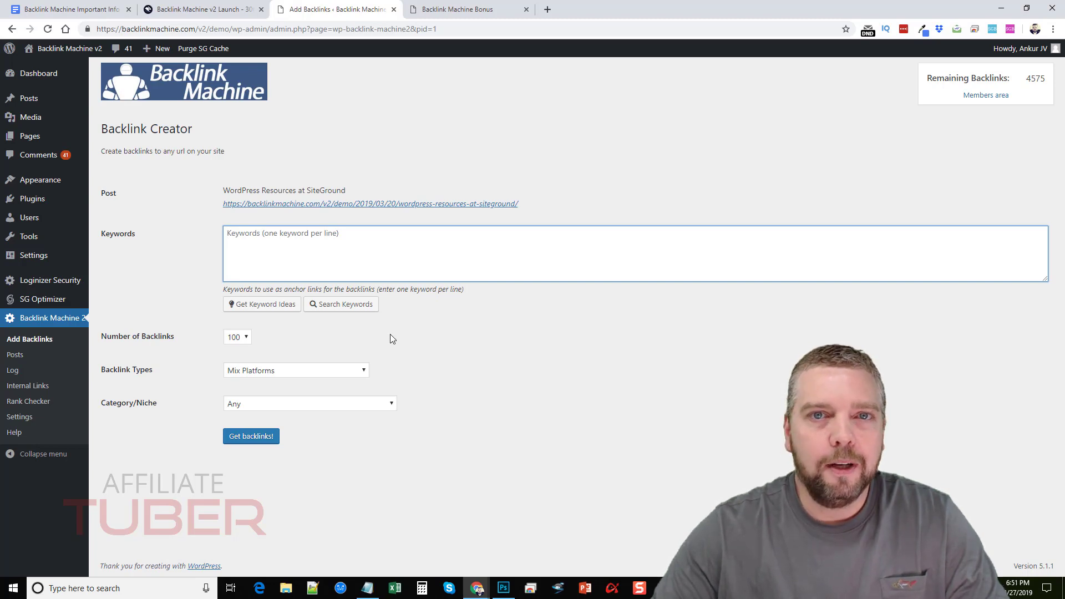
{"action": "mouse_move", "coordinate": [348, 376]}
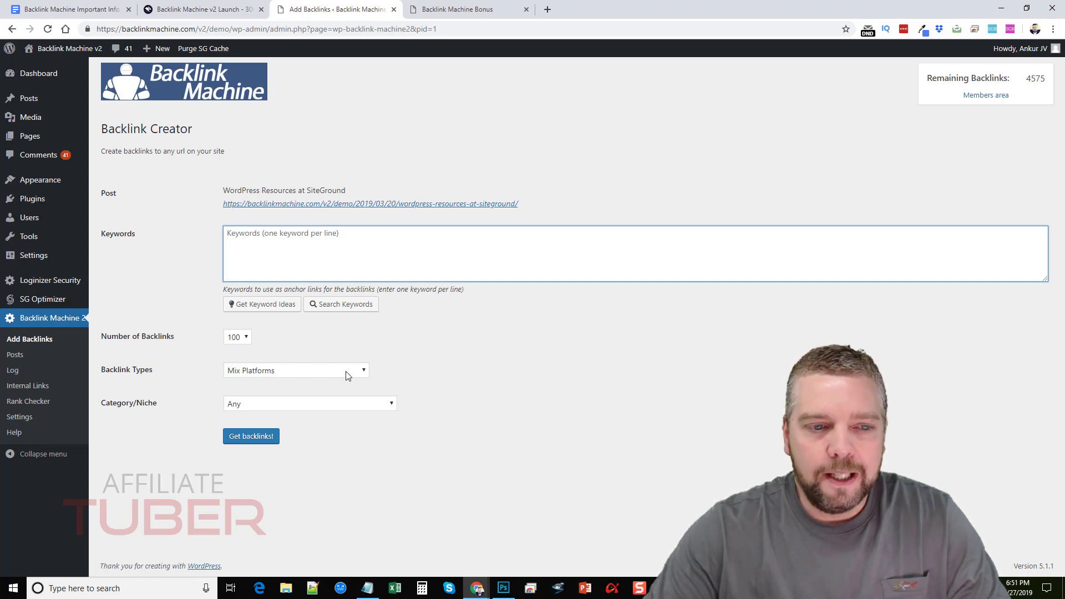
{"action": "left_click", "coordinate": [295, 369]}
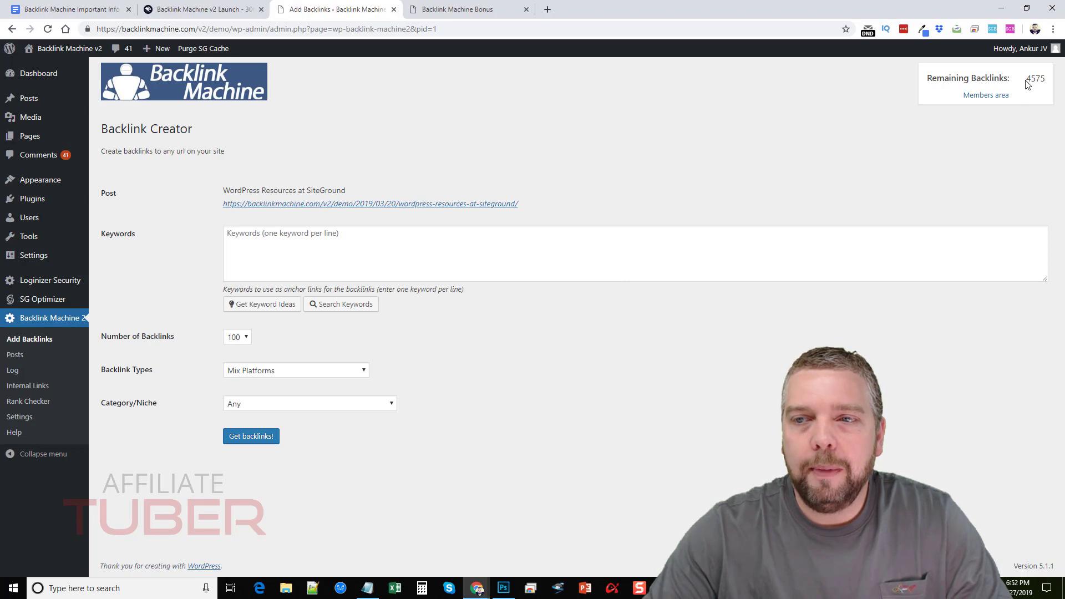
{"action": "mouse_move", "coordinate": [894, 145]}
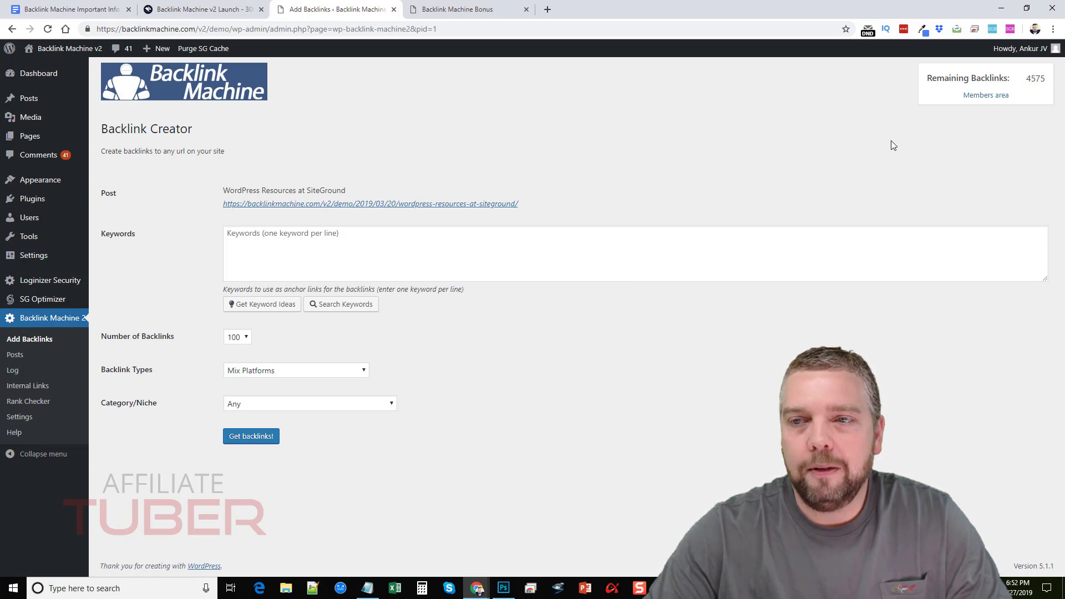
{"action": "mouse_move", "coordinate": [650, 227]}
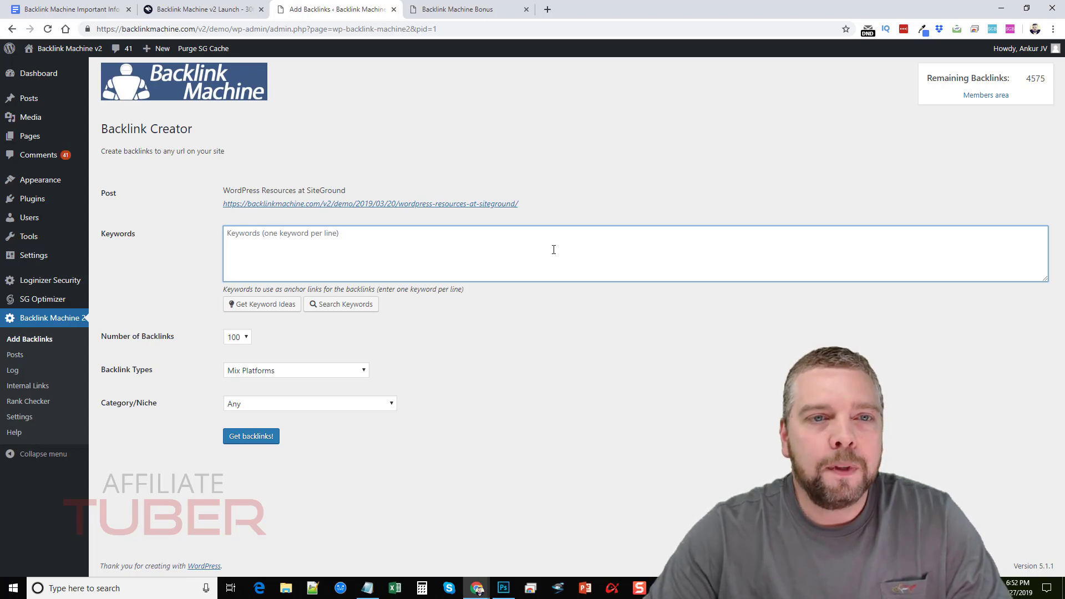
{"action": "mouse_move", "coordinate": [556, 247]}
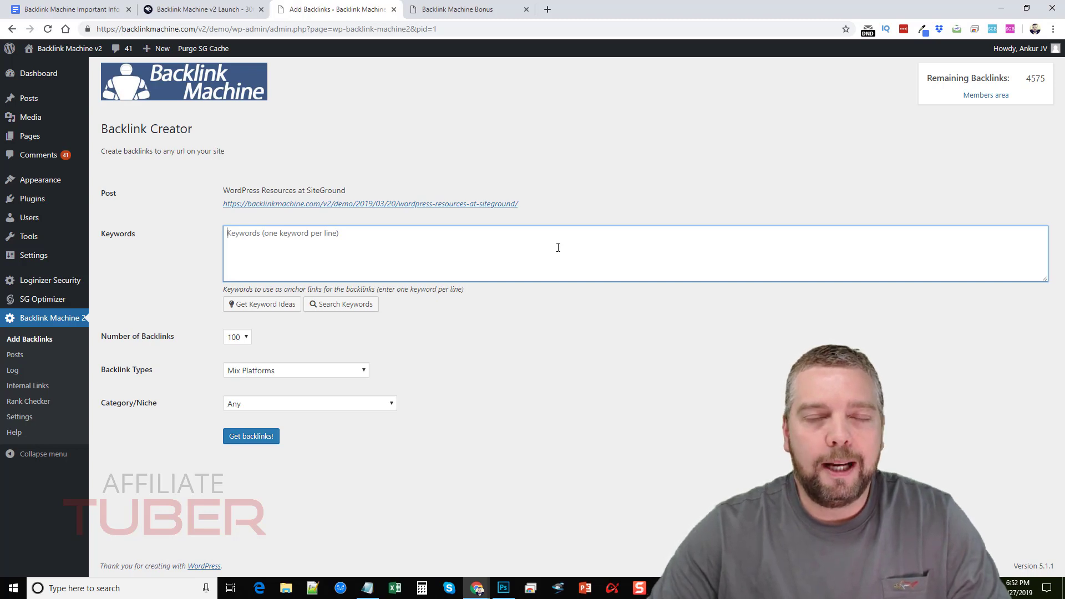
{"action": "left_click", "coordinate": [200, 9]}
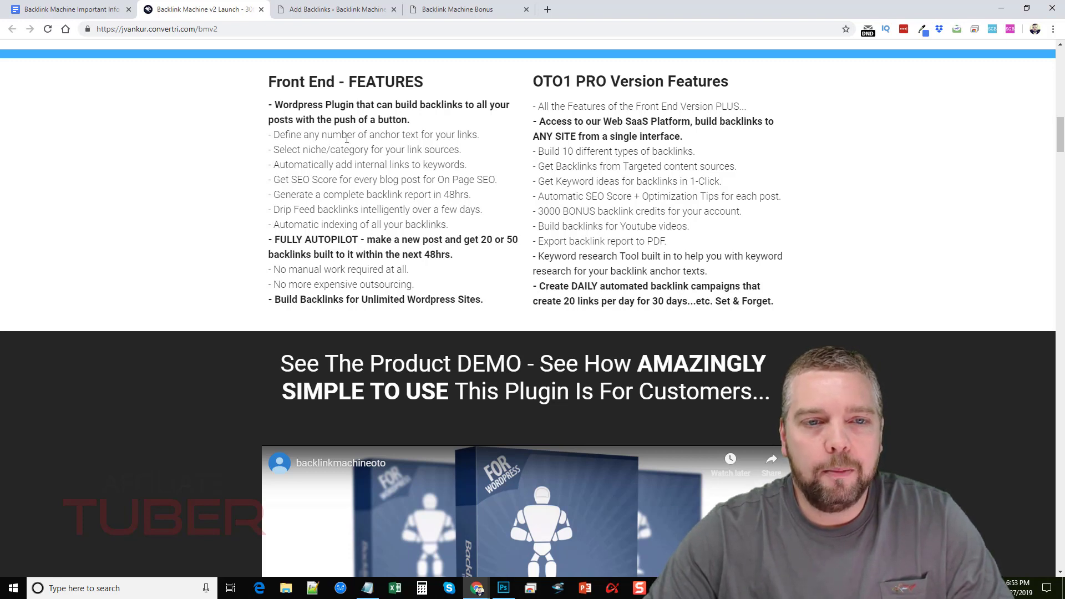
{"action": "mouse_move", "coordinate": [346, 154]}
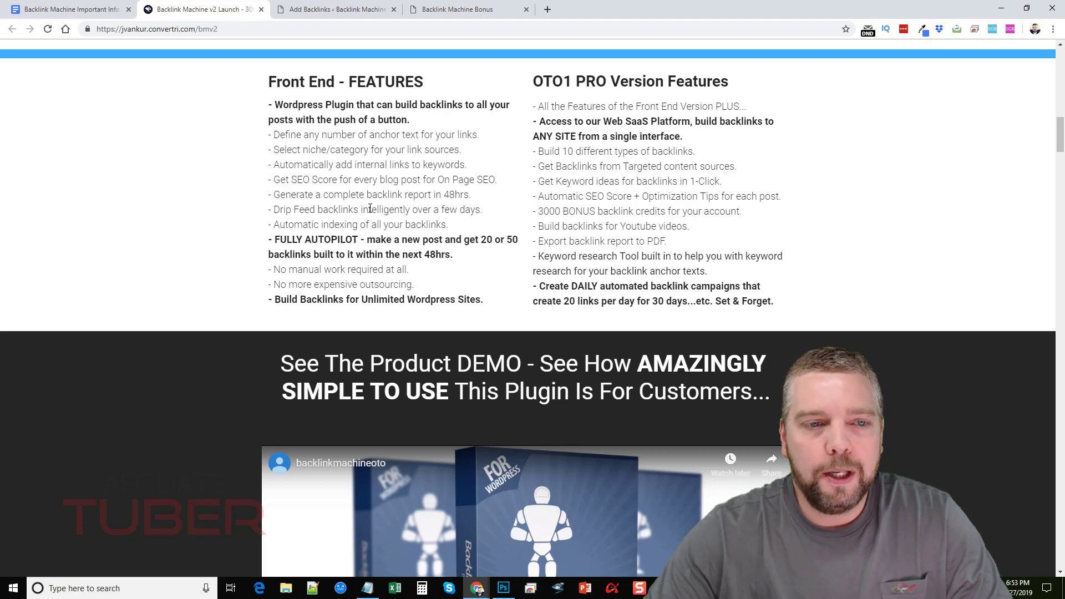
Step: Highlight the Drip Feed backlinks feature line, then clear the highlight from the indexing line
{"action": "left_click_drag", "start_coordinate": [271, 209], "coordinate": [350, 209]}
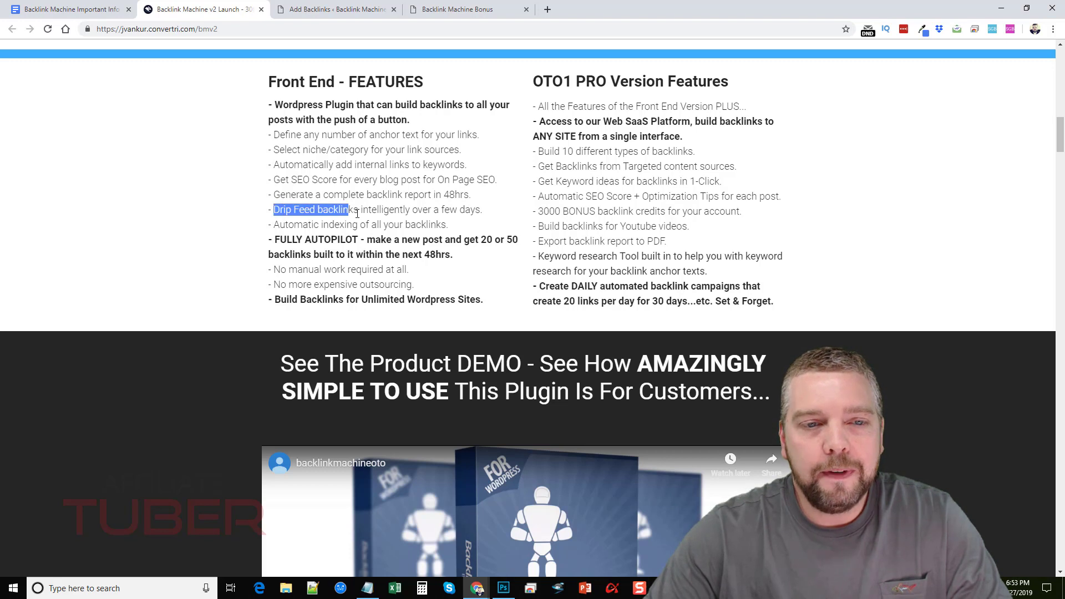
{"action": "left_click_drag", "start_coordinate": [351, 209], "coordinate": [483, 209]}
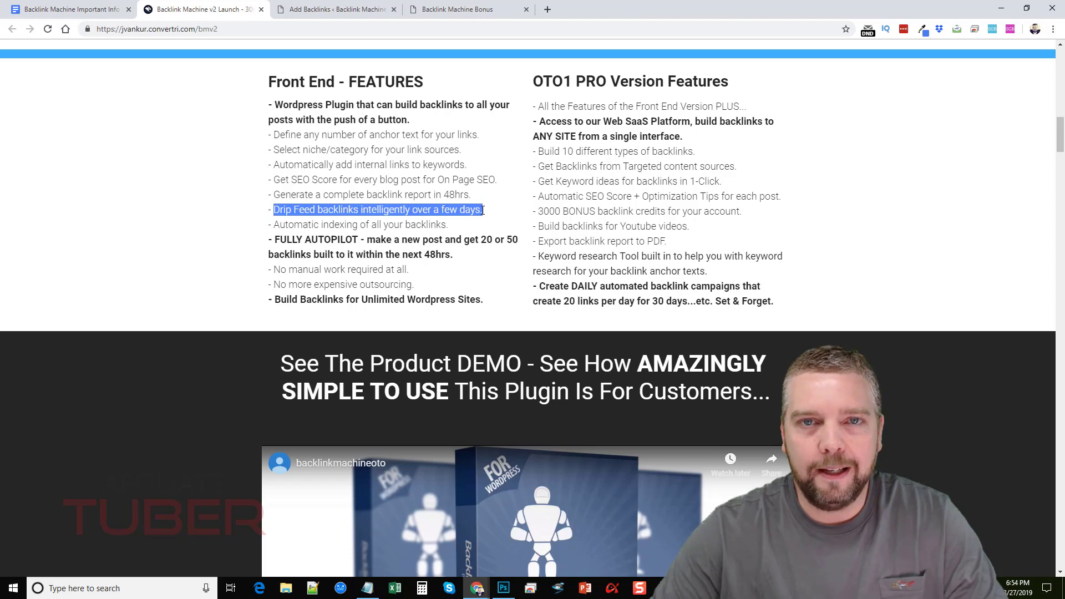
{"action": "mouse_move", "coordinate": [494, 221]}
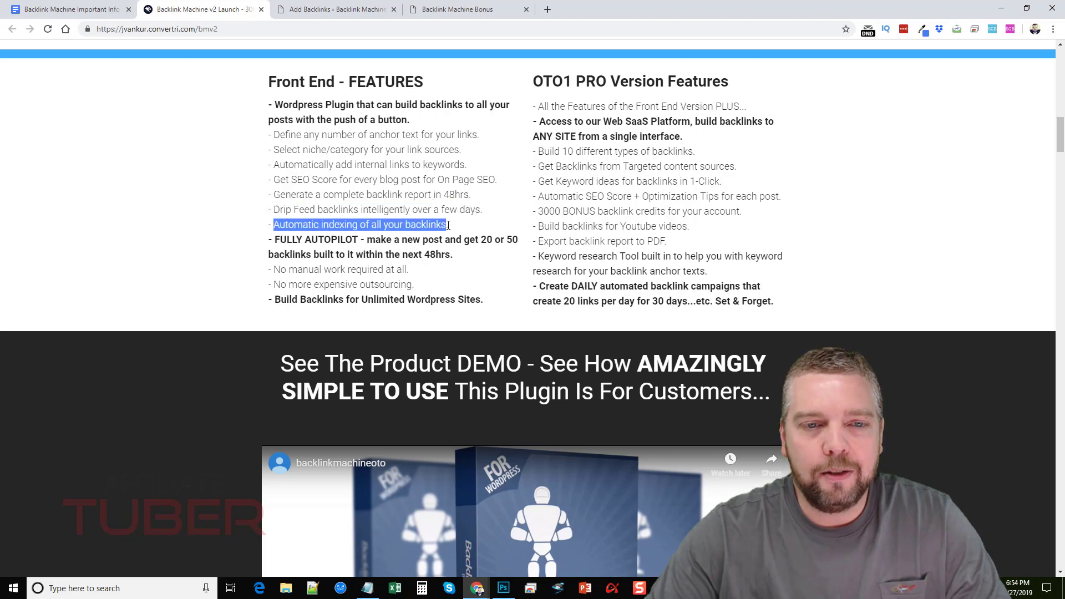
{"action": "left_click", "coordinate": [359, 224]}
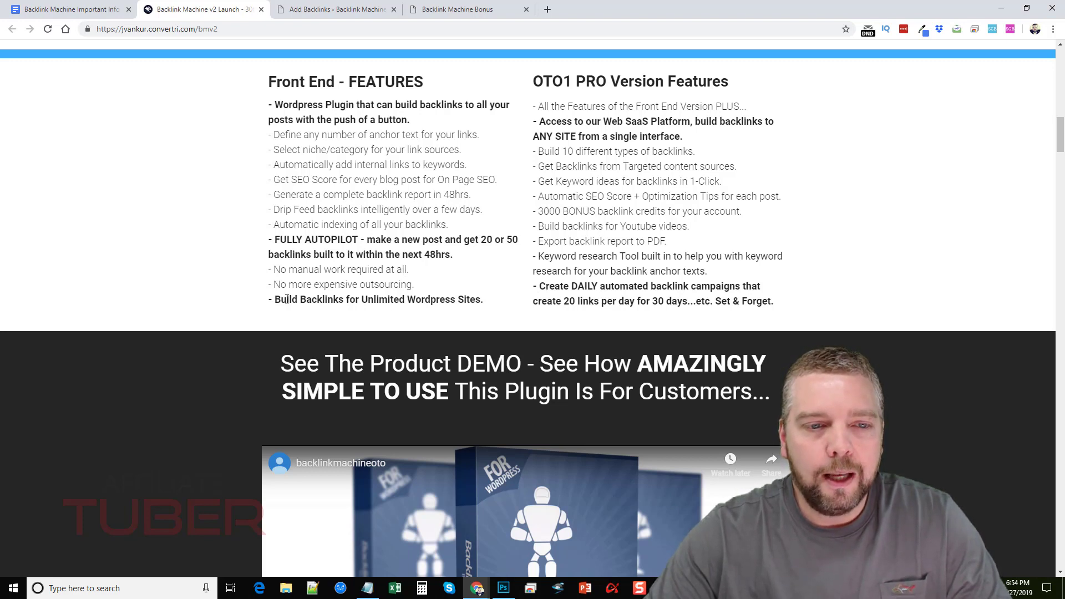
{"action": "mouse_move", "coordinate": [498, 300]}
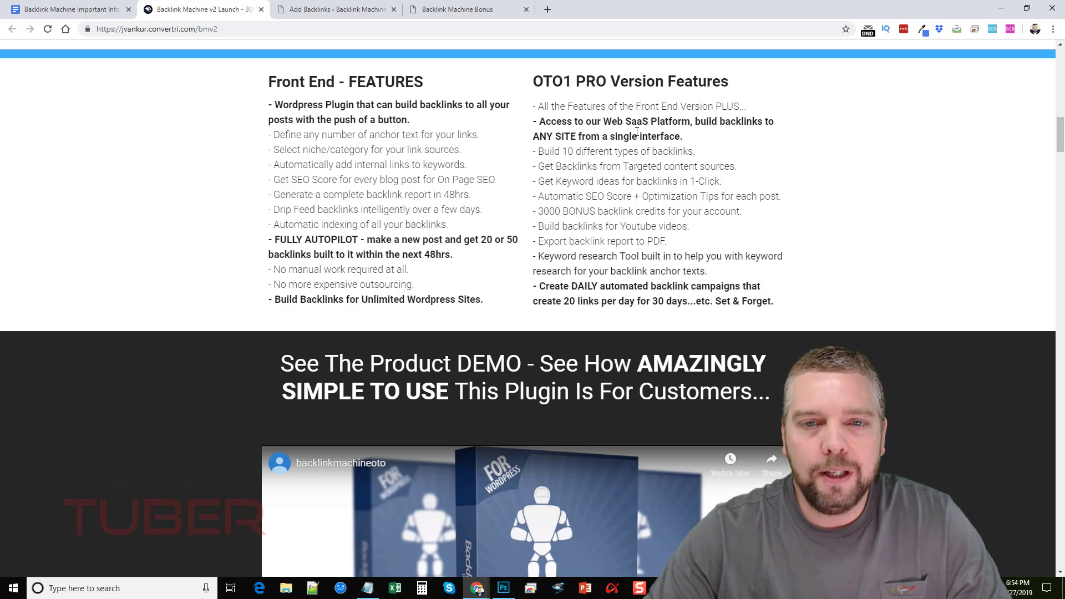
{"action": "mouse_move", "coordinate": [732, 133]}
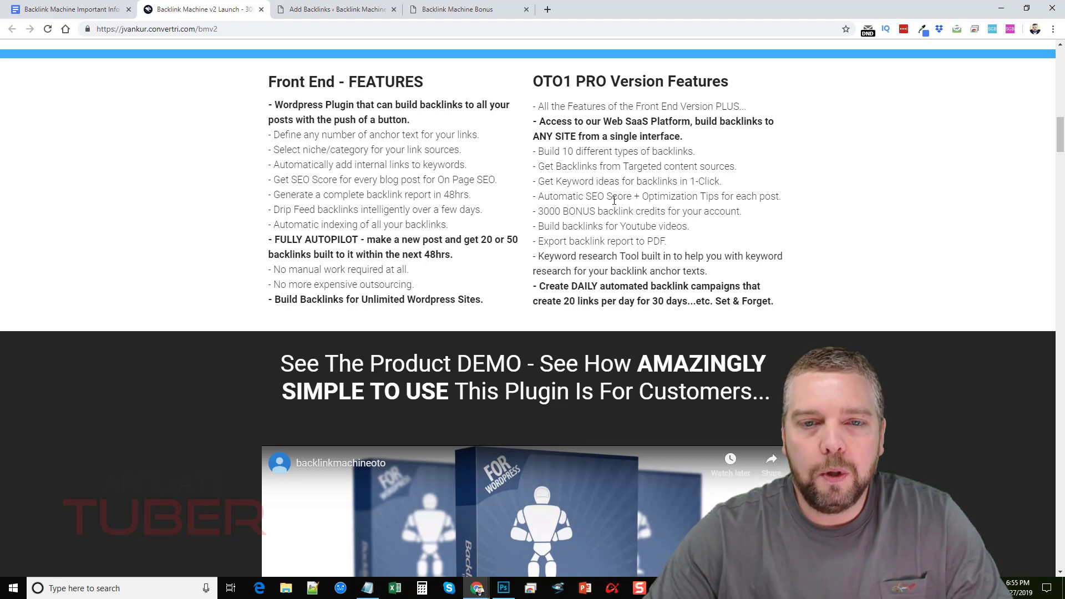
{"action": "mouse_move", "coordinate": [693, 207]}
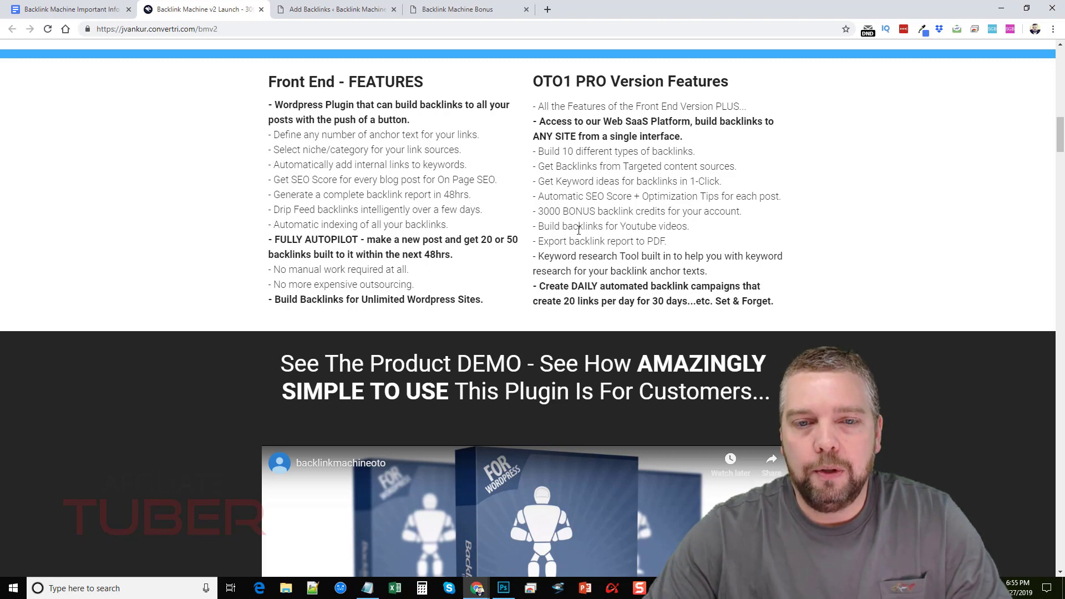
{"action": "scroll", "scroll_direction": "down", "scroll_amount": 3}
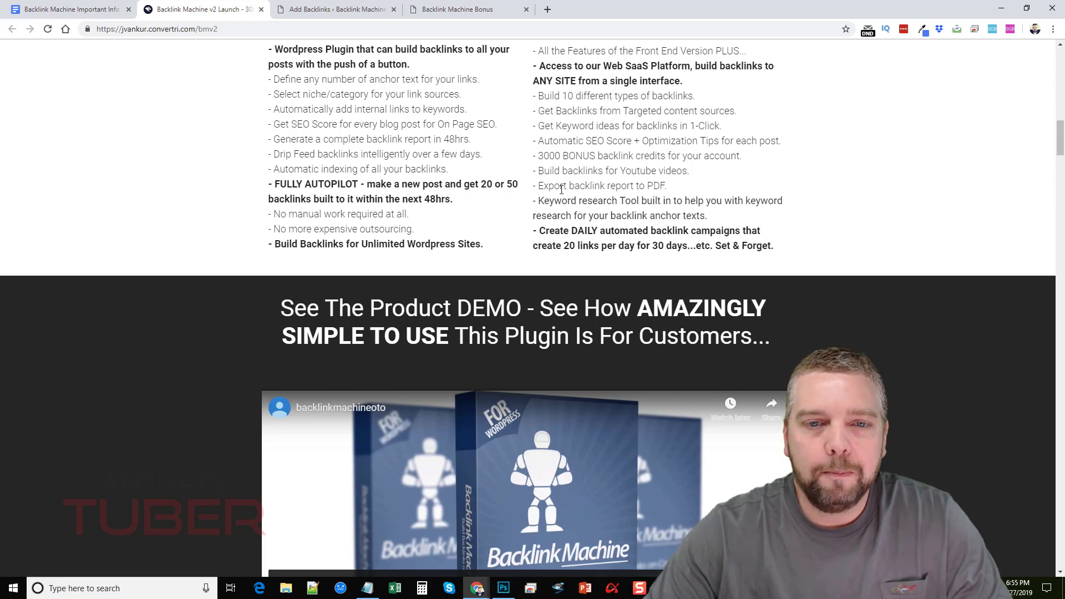
{"action": "mouse_move", "coordinate": [681, 191]}
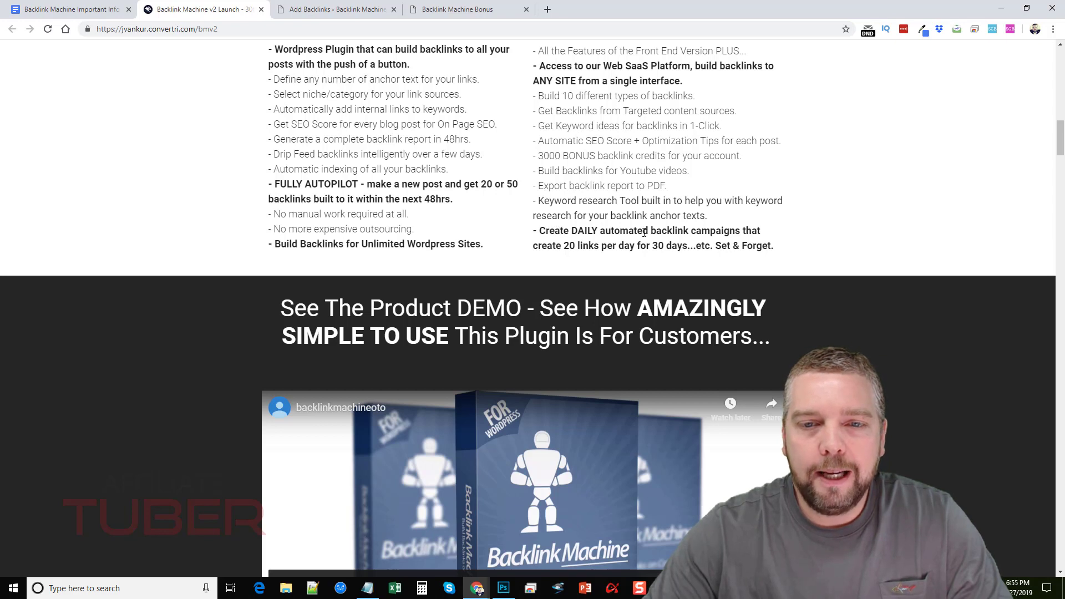
{"action": "mouse_move", "coordinate": [614, 256]}
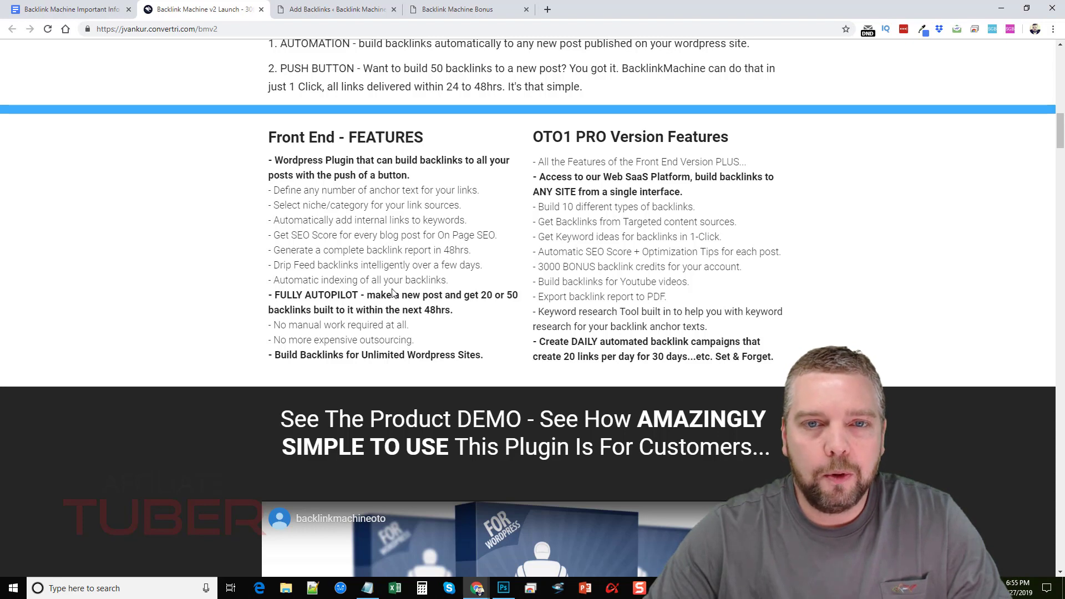
{"action": "mouse_move", "coordinate": [635, 264]}
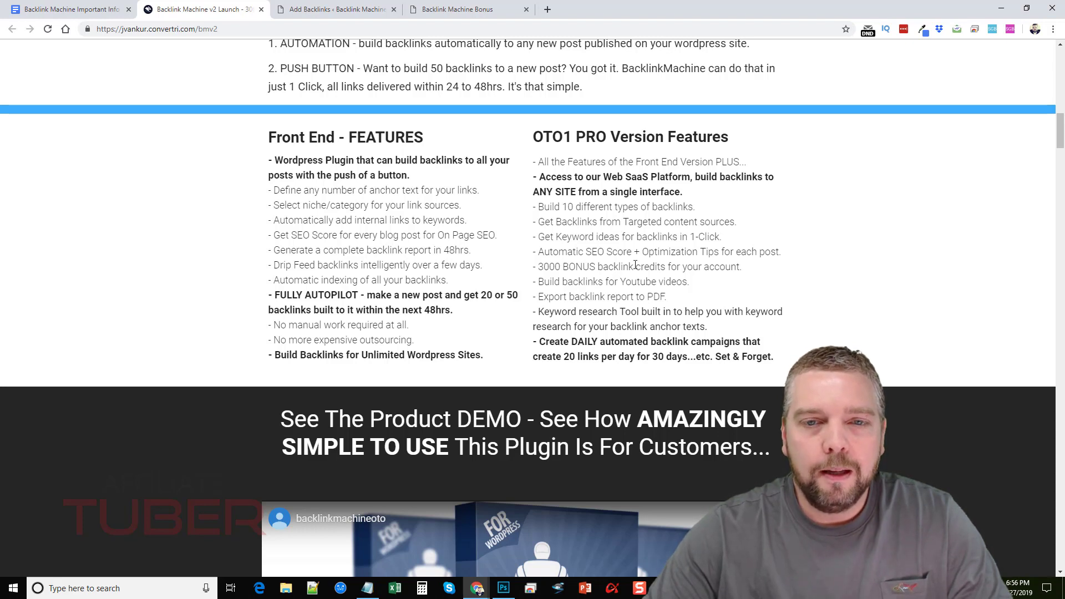
{"action": "mouse_move", "coordinate": [626, 216]}
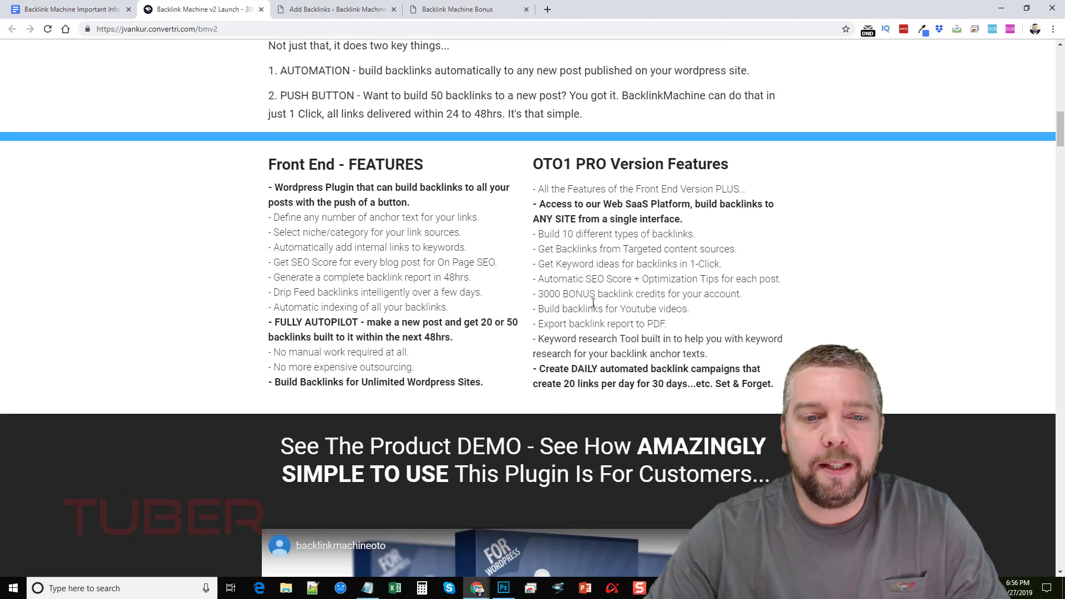
{"action": "scroll", "scroll_direction": "down", "scroll_amount": 3}
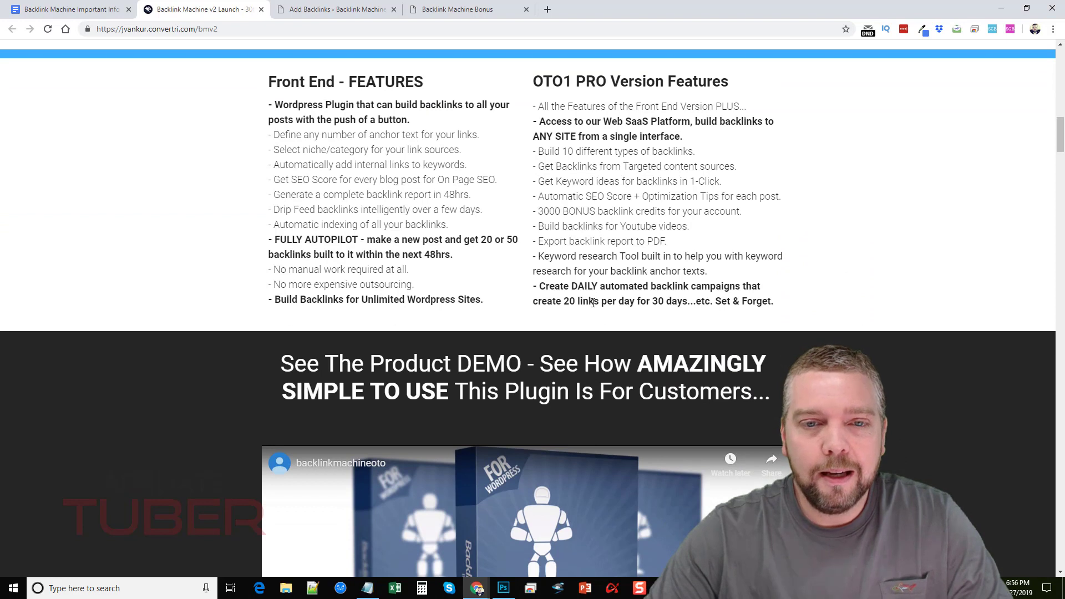